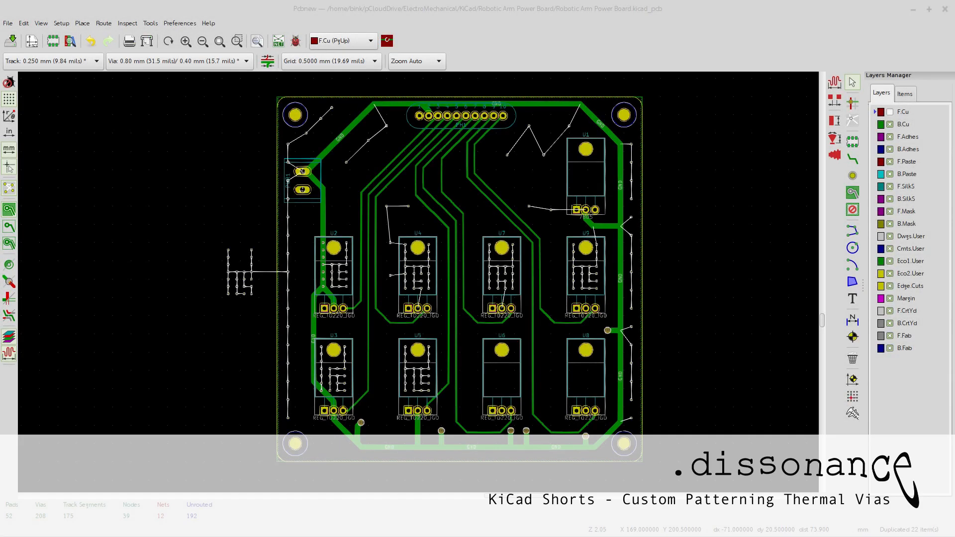
{"action": "mouse_move", "coordinate": [374, 241]}
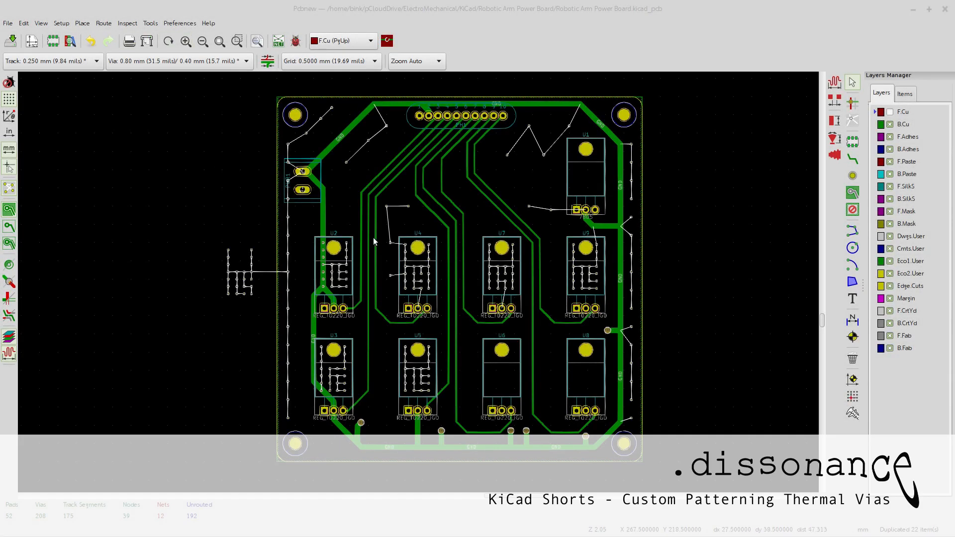
{"action": "mouse_move", "coordinate": [285, 179]}
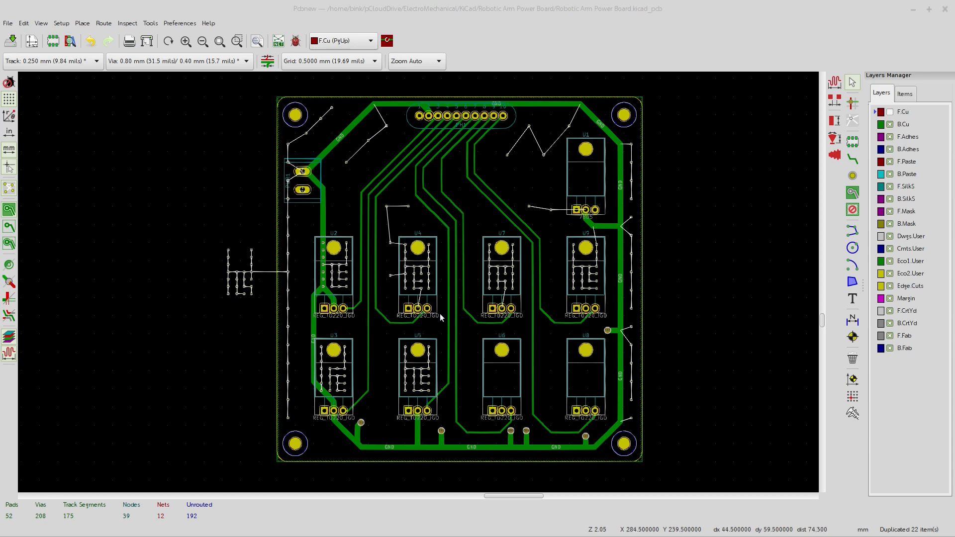
{"action": "mouse_move", "coordinate": [478, 290]}
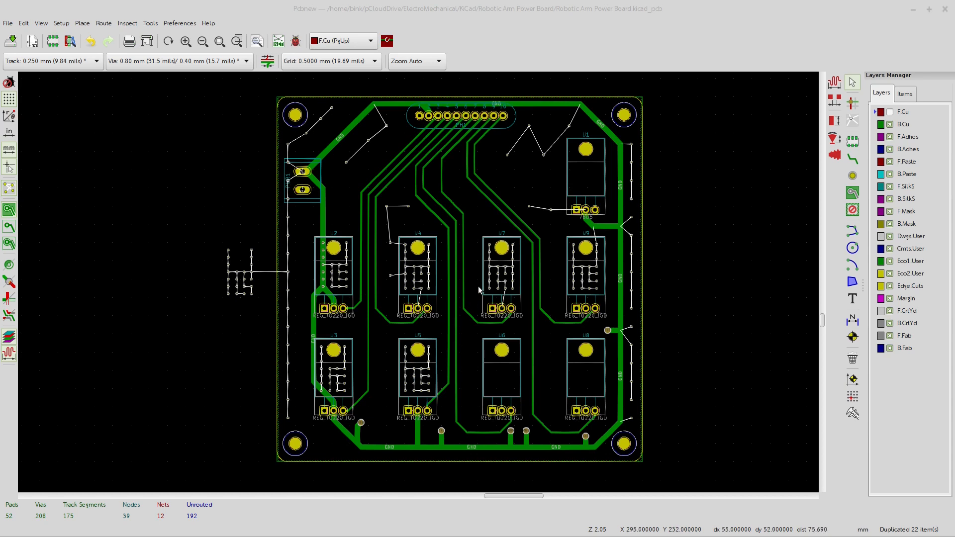
{"action": "mouse_move", "coordinate": [482, 285]}
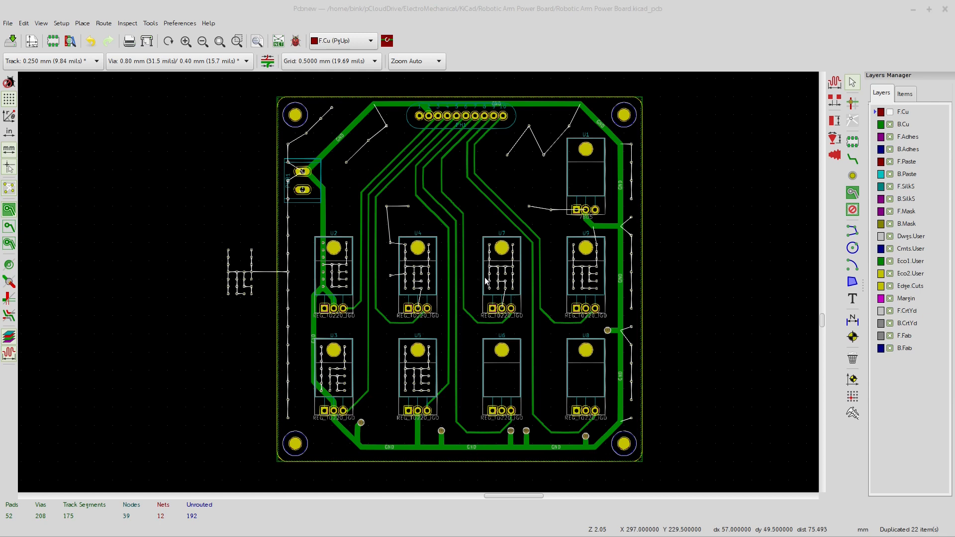
{"action": "mouse_move", "coordinate": [489, 277]}
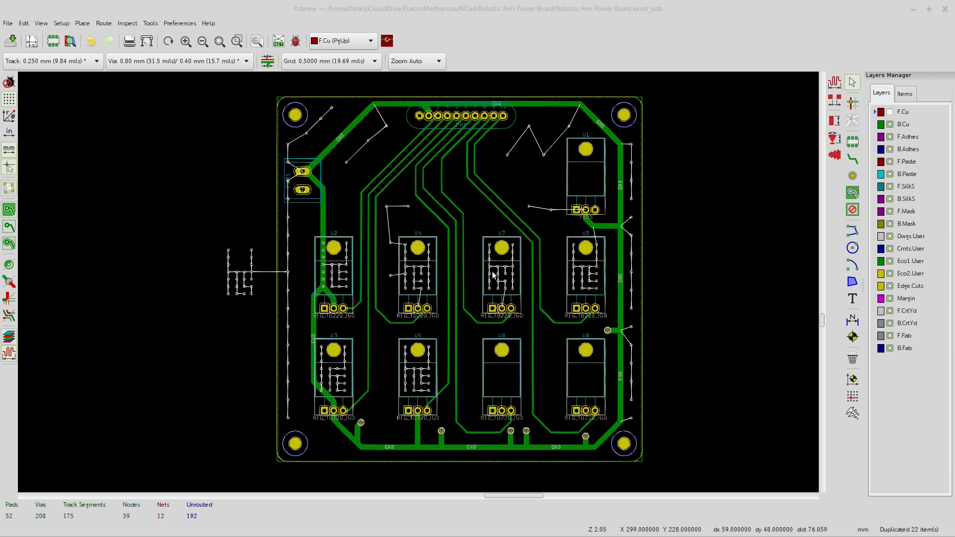
{"action": "mouse_move", "coordinate": [497, 280]}
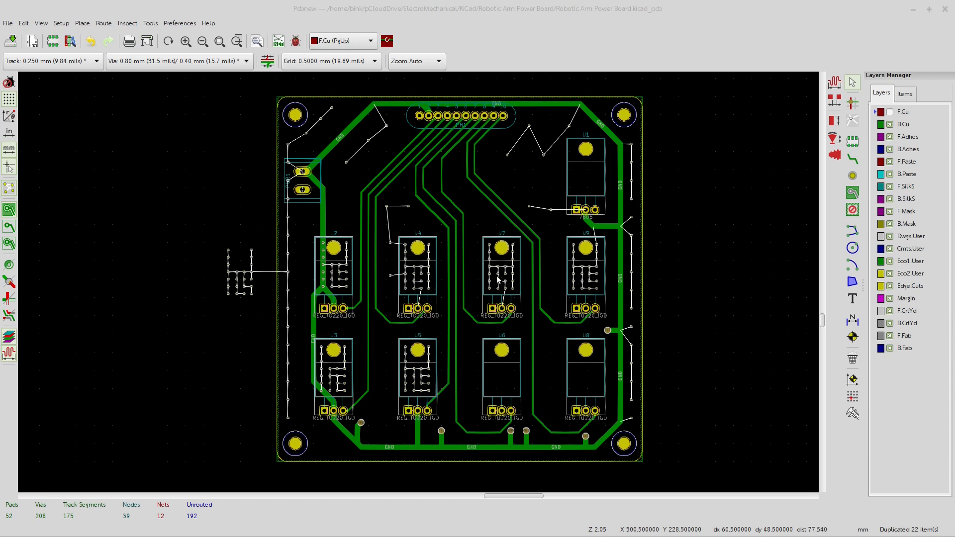
{"action": "mouse_move", "coordinate": [479, 271]}
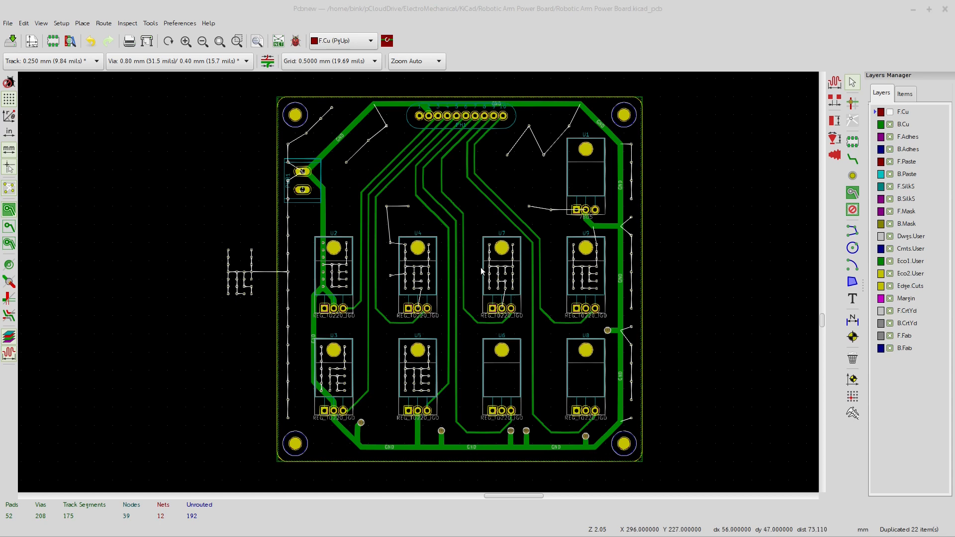
{"action": "mouse_move", "coordinate": [479, 272]}
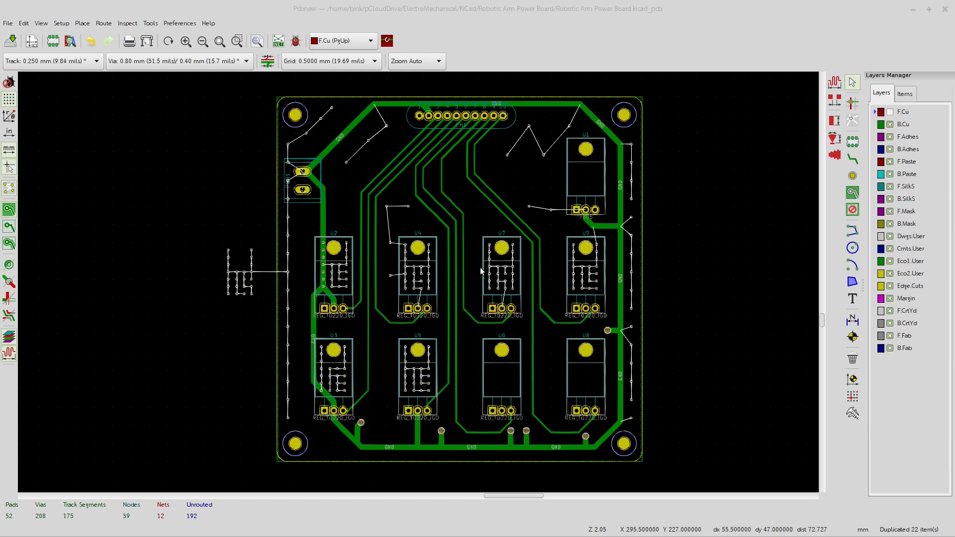
{"action": "mouse_move", "coordinate": [479, 275]}
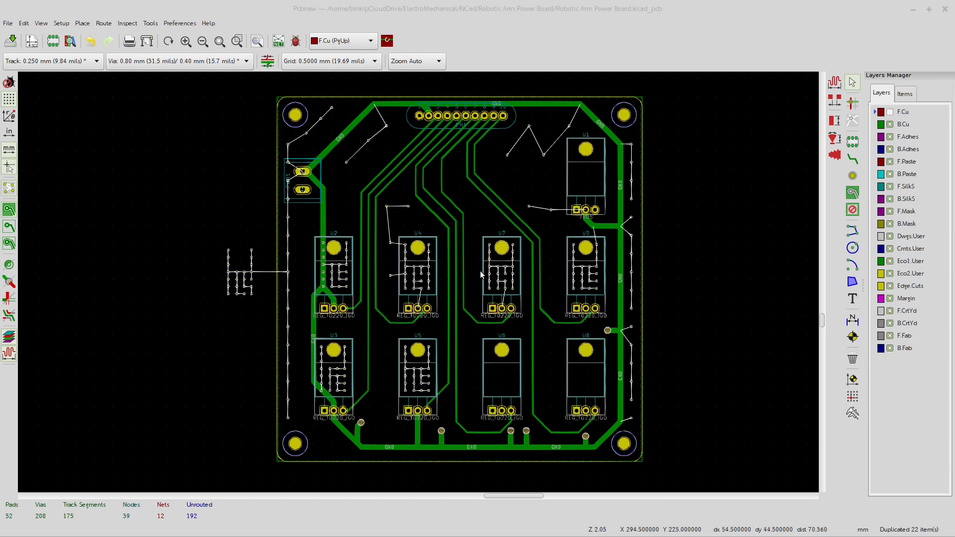
{"action": "mouse_move", "coordinate": [502, 291]}
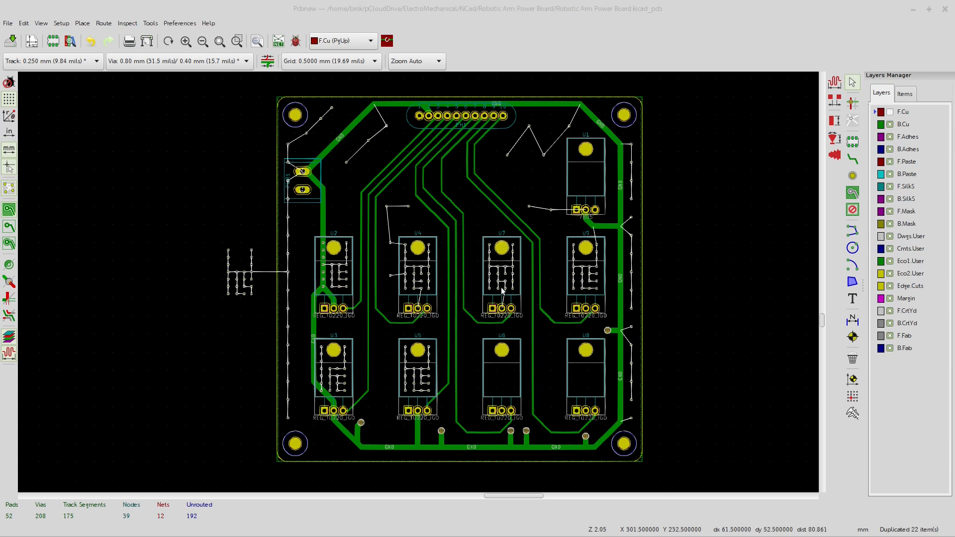
{"action": "mouse_move", "coordinate": [490, 259]}
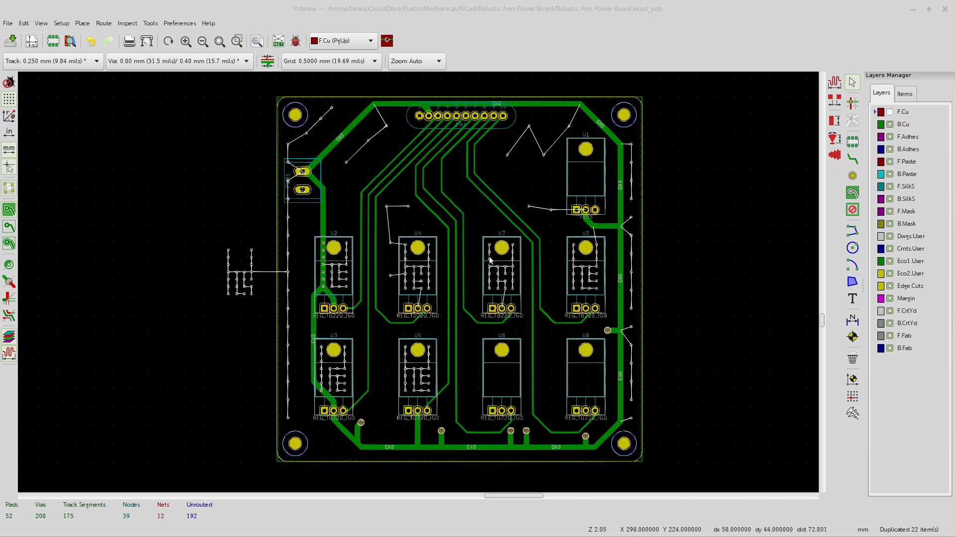
{"action": "mouse_move", "coordinate": [577, 268]}
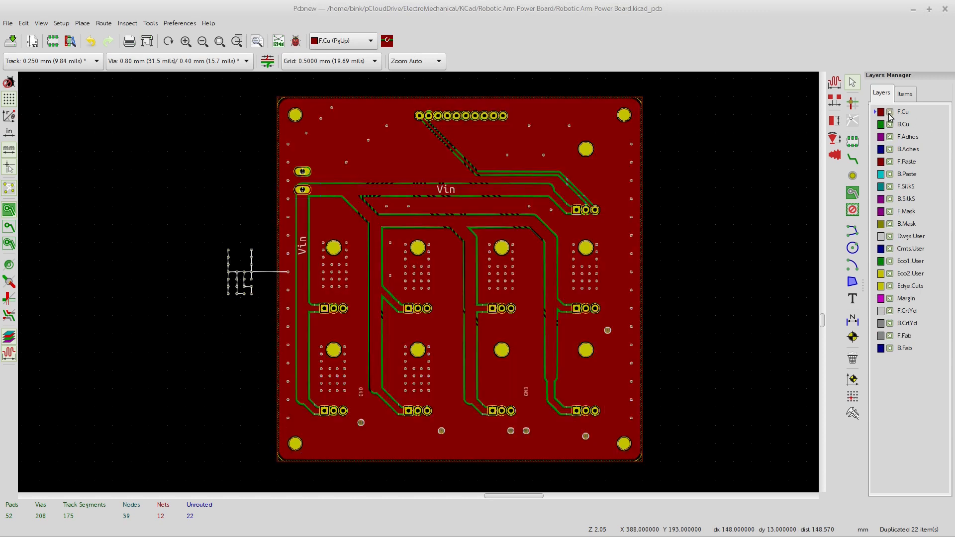
{"action": "mouse_move", "coordinate": [889, 116]}
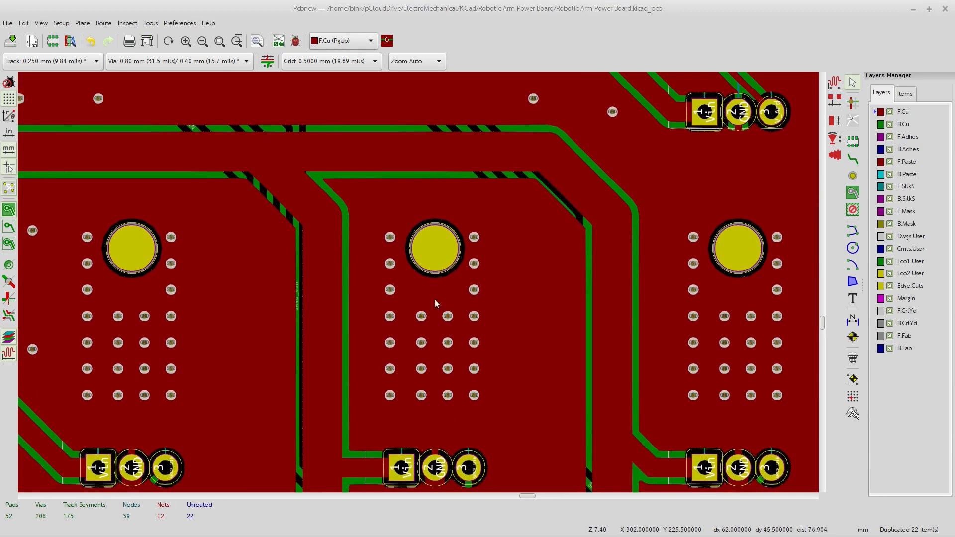
{"action": "mouse_move", "coordinate": [369, 260]}
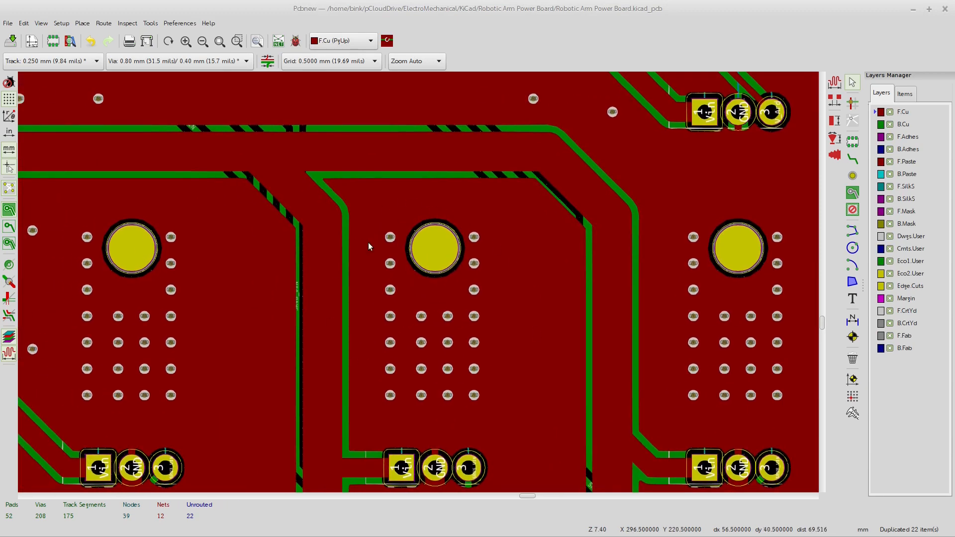
{"action": "mouse_move", "coordinate": [588, 259]}
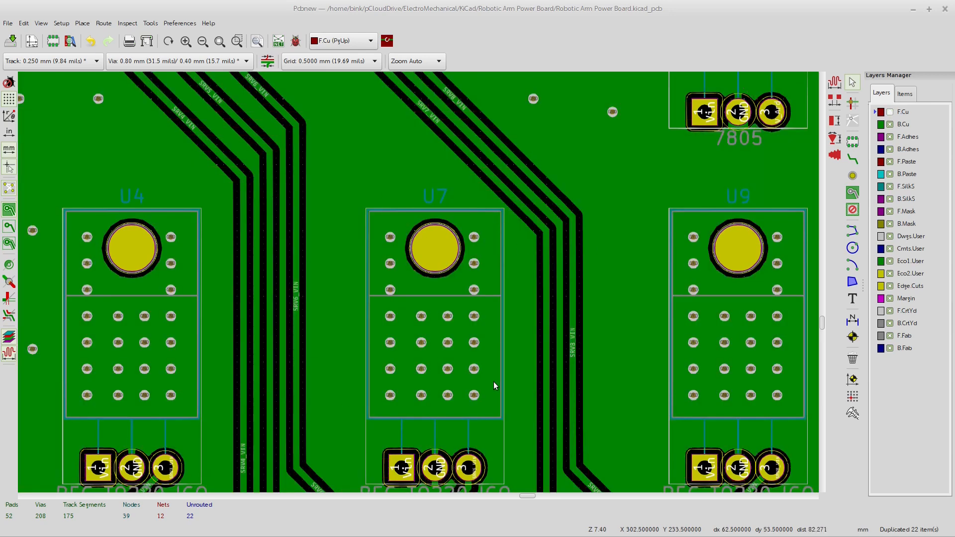
{"action": "mouse_move", "coordinate": [446, 317]}
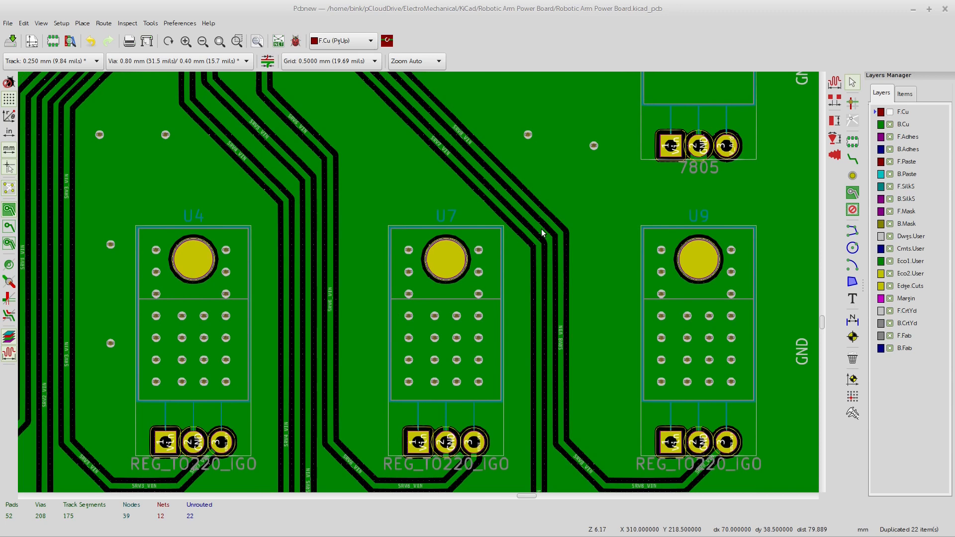
{"action": "mouse_move", "coordinate": [473, 401]}
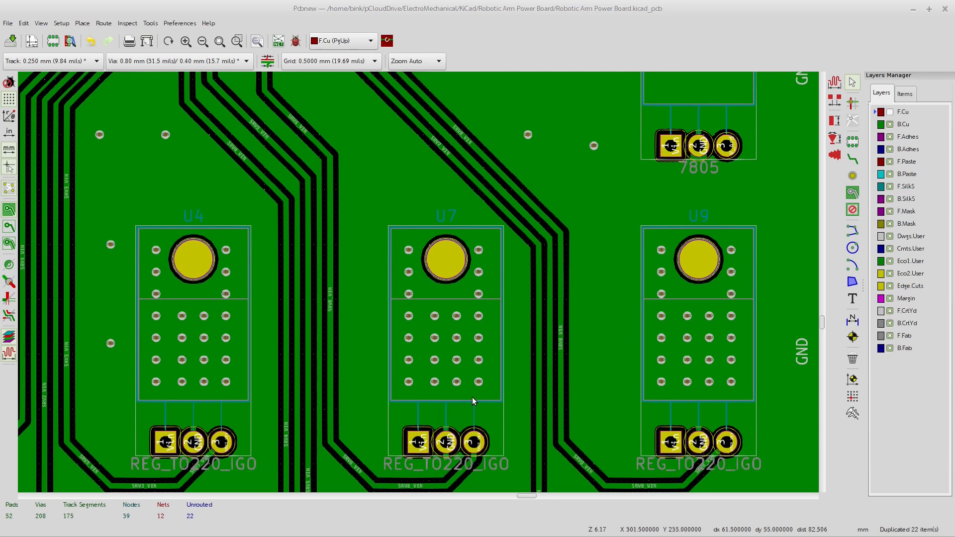
{"action": "mouse_move", "coordinate": [456, 270]}
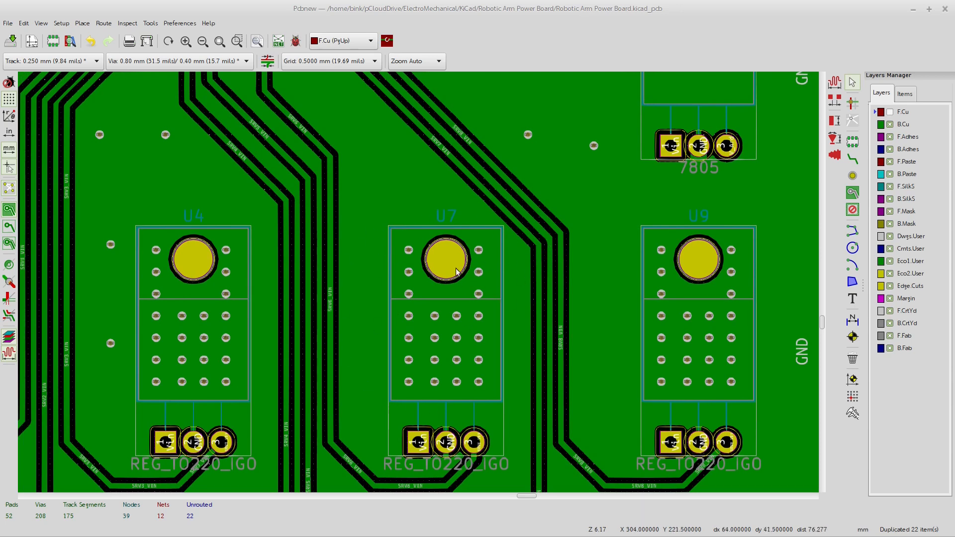
{"action": "mouse_move", "coordinate": [364, 236]}
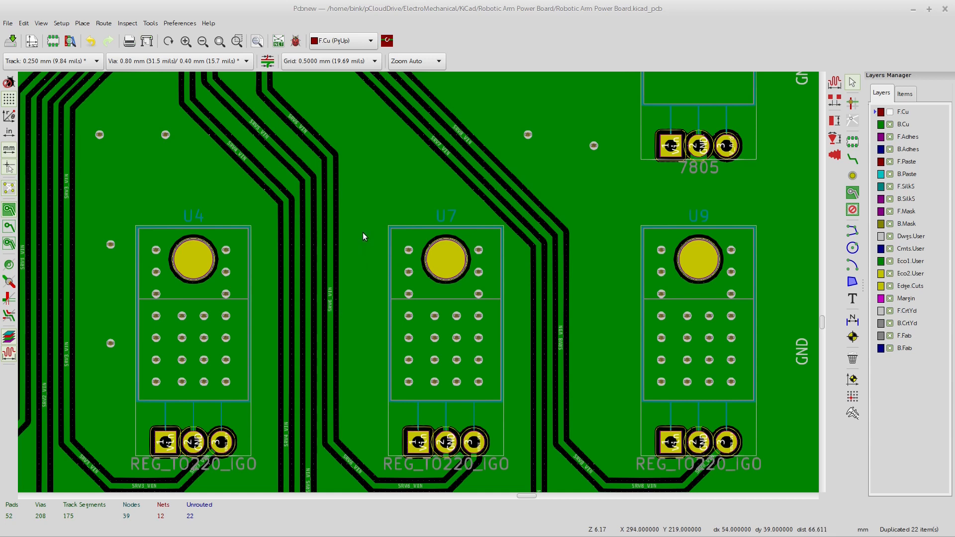
{"action": "mouse_move", "coordinate": [471, 337]}
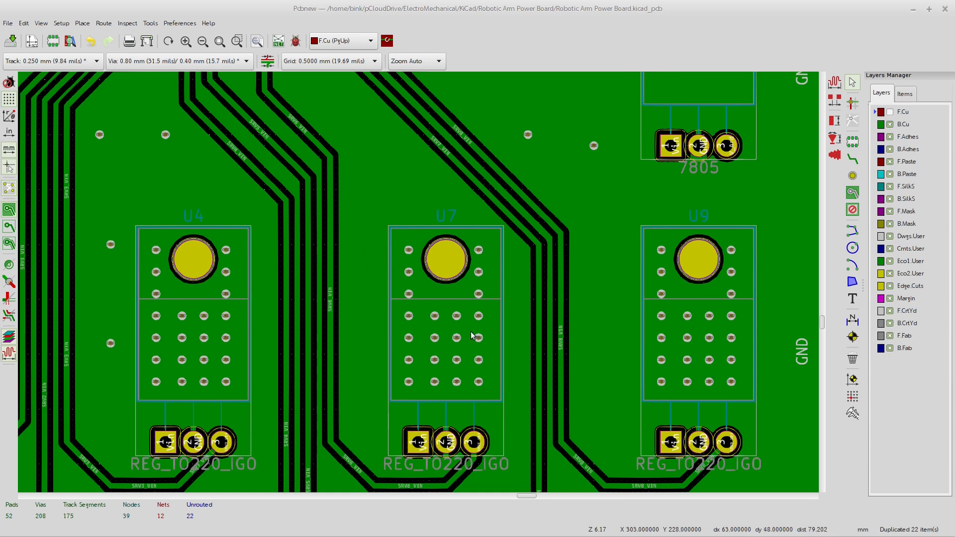
{"action": "mouse_move", "coordinate": [810, 223]}
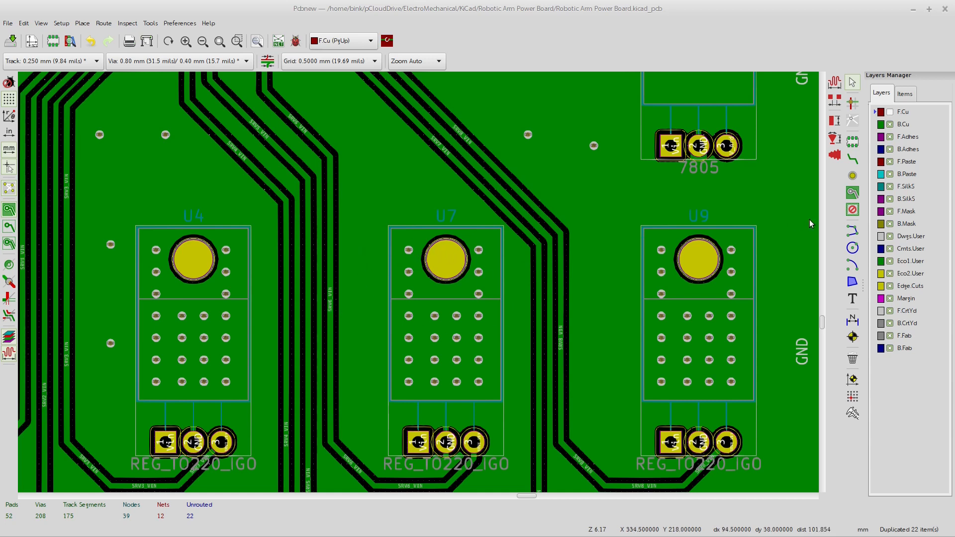
{"action": "mouse_move", "coordinate": [426, 376]}
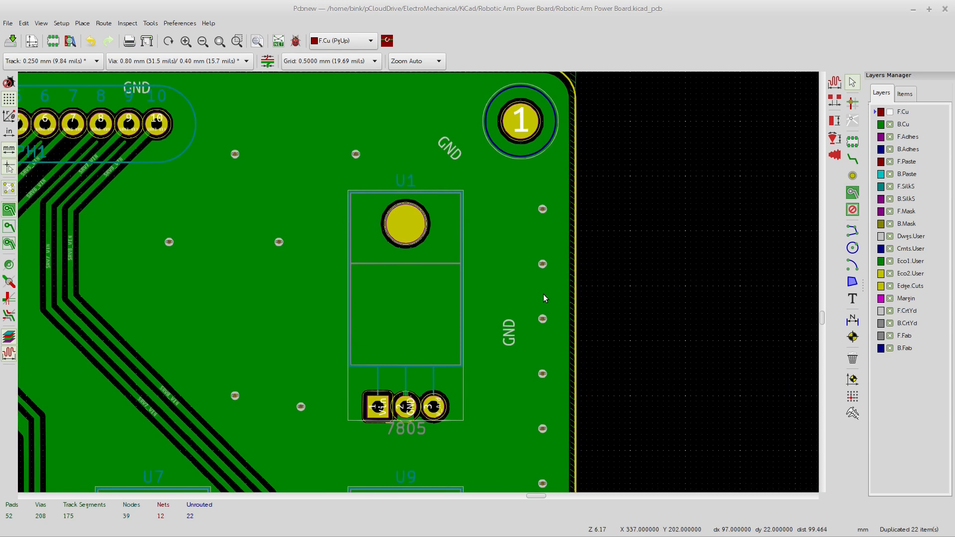
{"action": "mouse_move", "coordinate": [544, 213]}
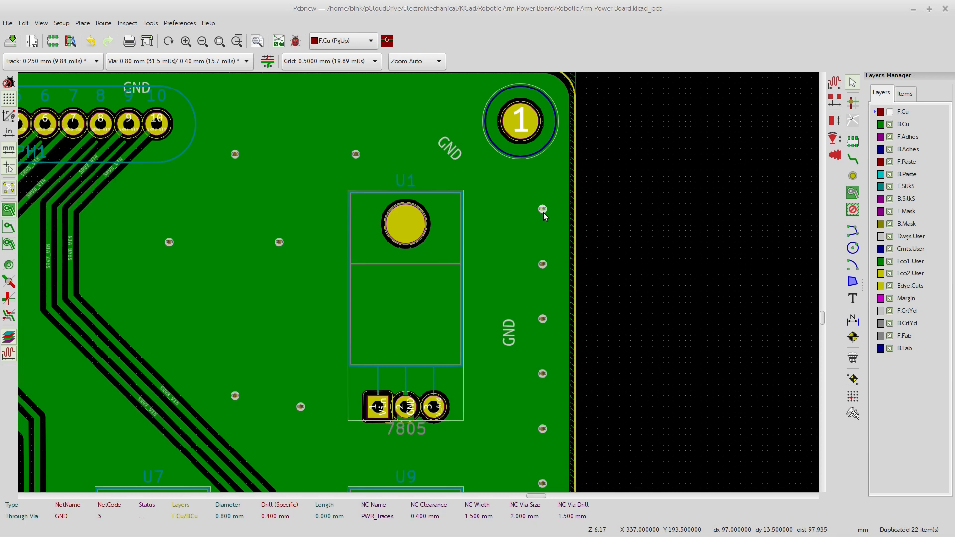
{"action": "right_click", "coordinate": [542, 212]}
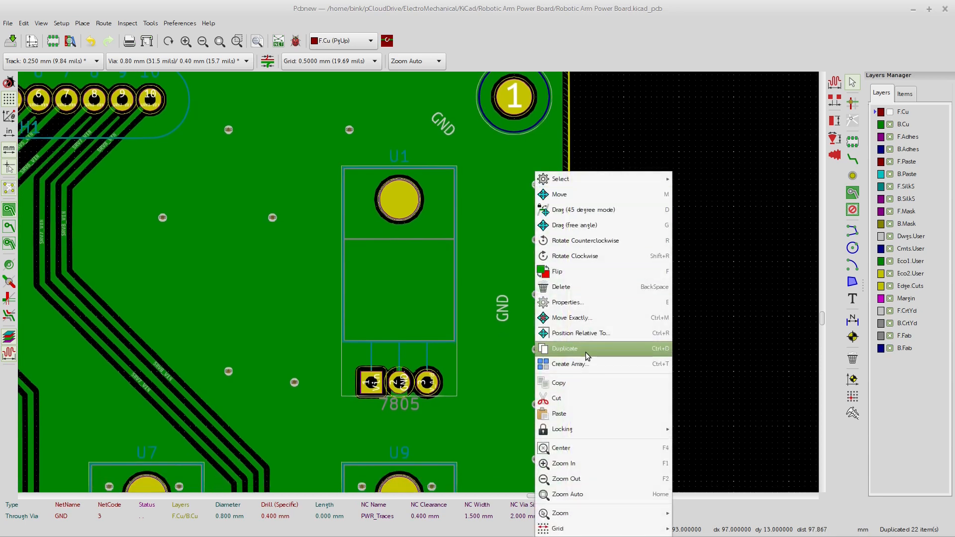
{"action": "mouse_move", "coordinate": [564, 372]}
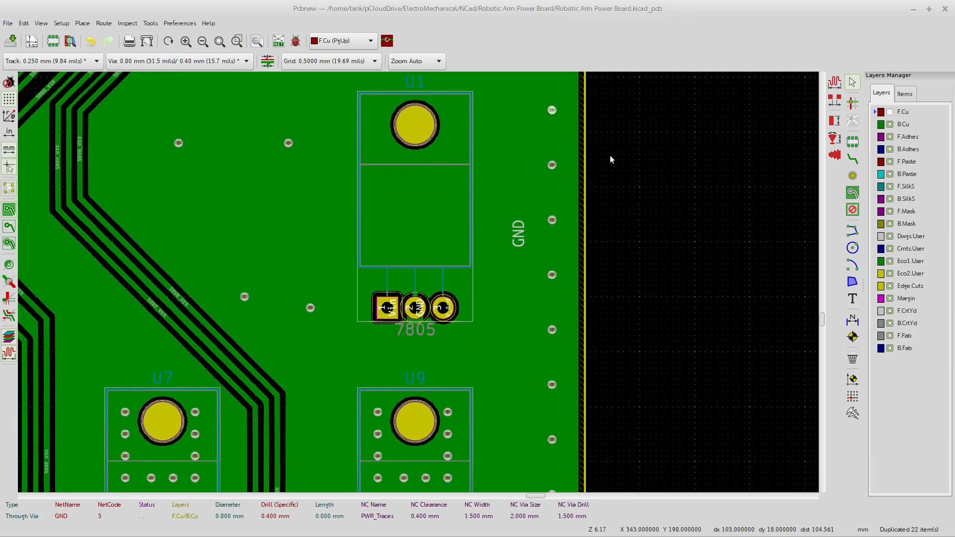
{"action": "mouse_move", "coordinate": [556, 209]}
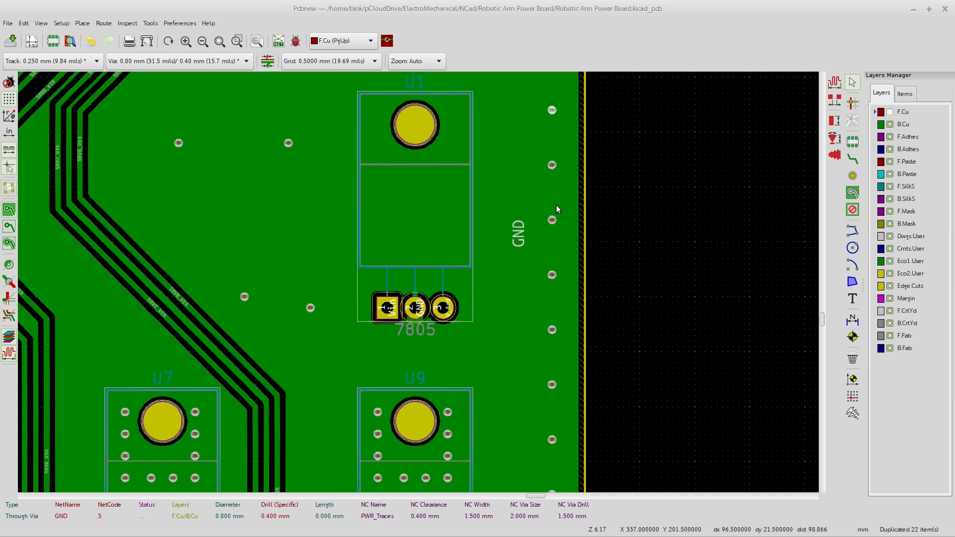
{"action": "scroll", "scroll_direction": "down", "scroll_amount": 3}
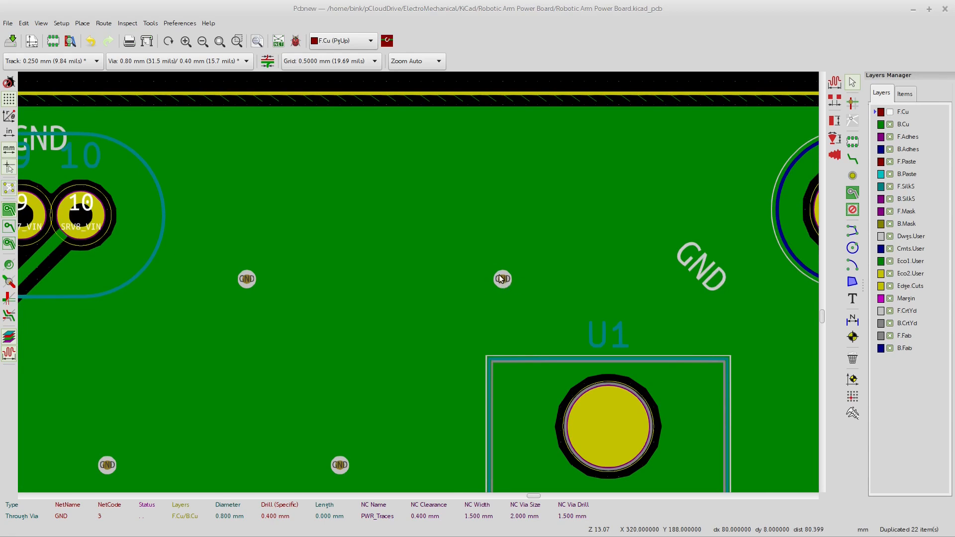
{"action": "mouse_move", "coordinate": [472, 274]}
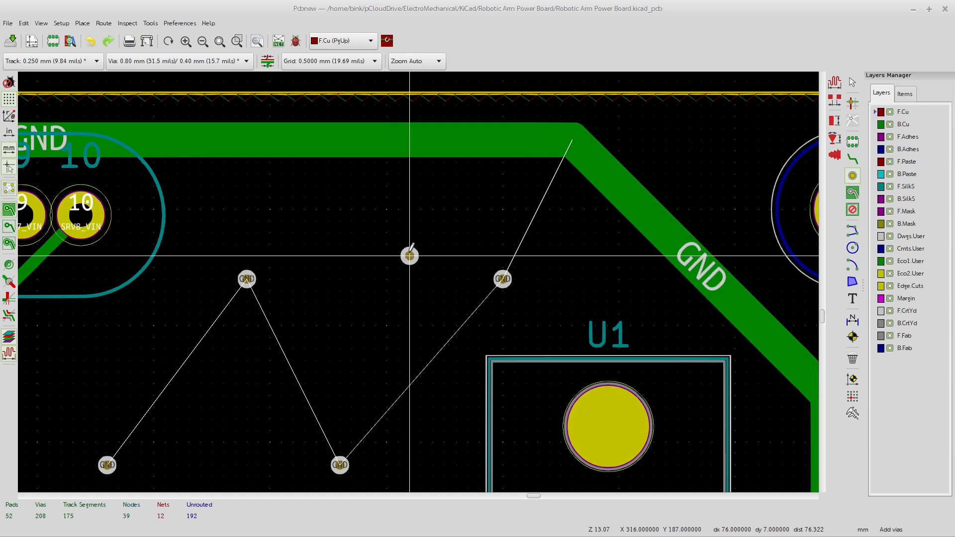
Step: Zoom in on the area between connector PH1 and regulator U1
{"action": "scroll", "scroll_direction": "down", "scroll_amount": 3}
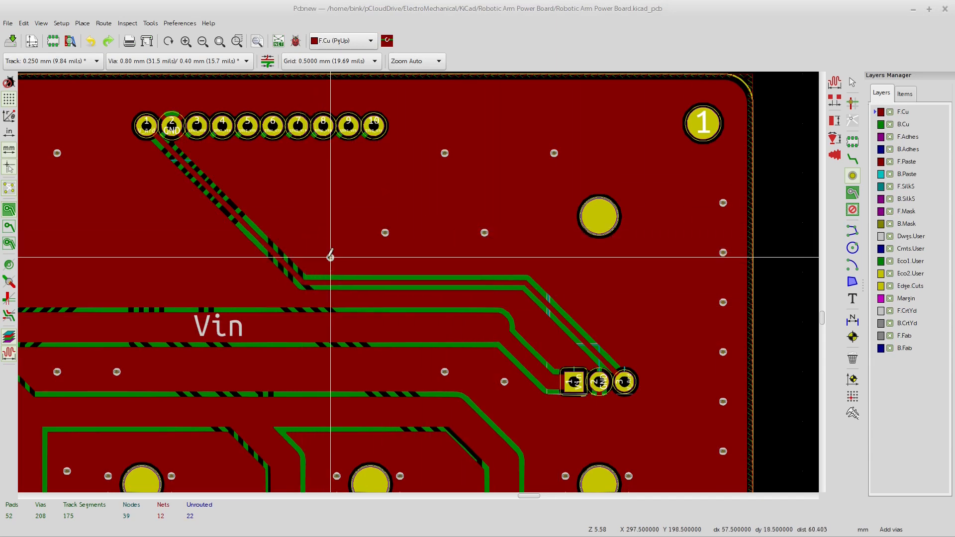
{"action": "mouse_move", "coordinate": [523, 252]}
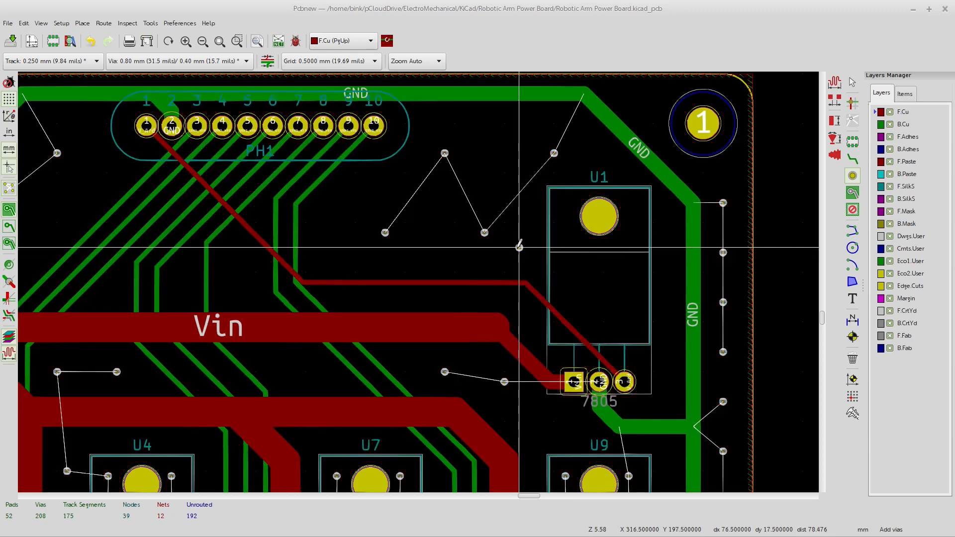
{"action": "mouse_move", "coordinate": [515, 246]}
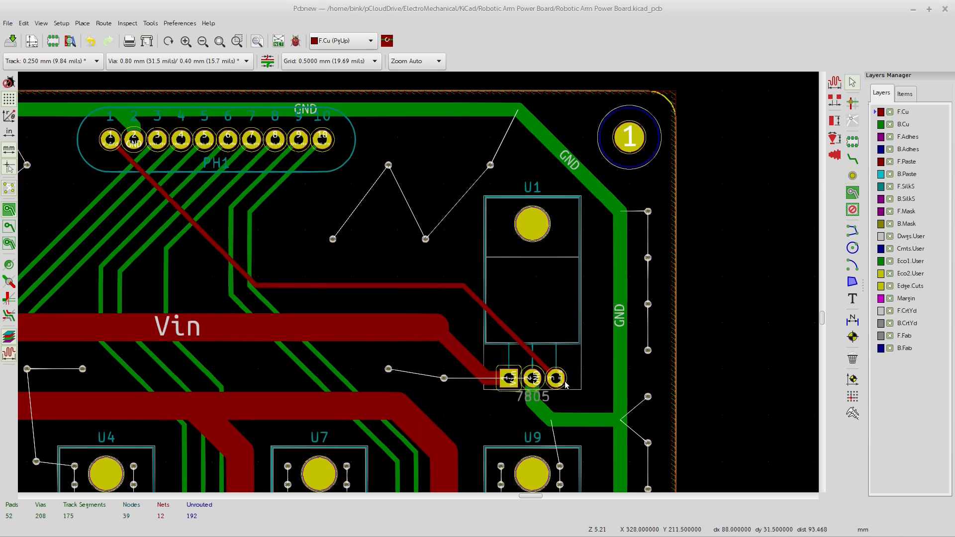
{"action": "mouse_move", "coordinate": [555, 379]}
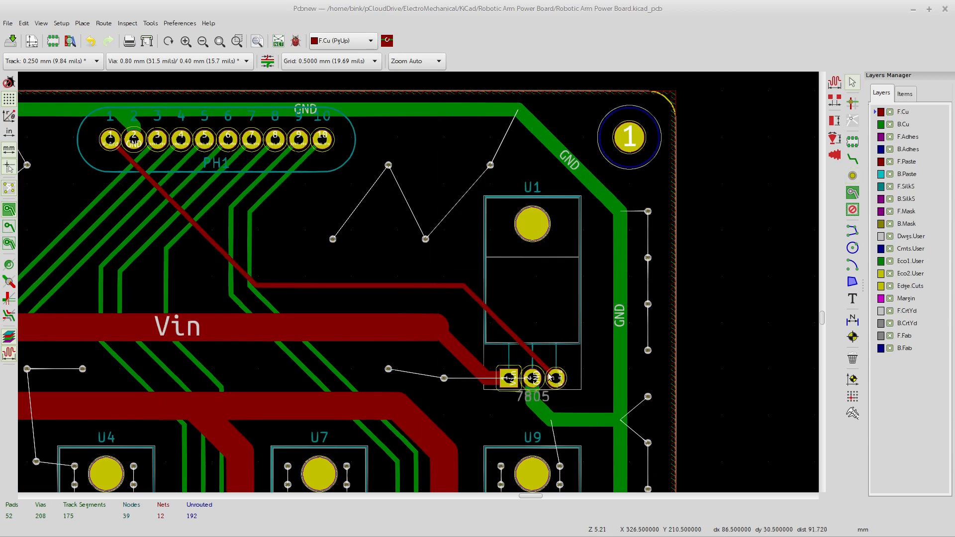
{"action": "mouse_move", "coordinate": [413, 276]}
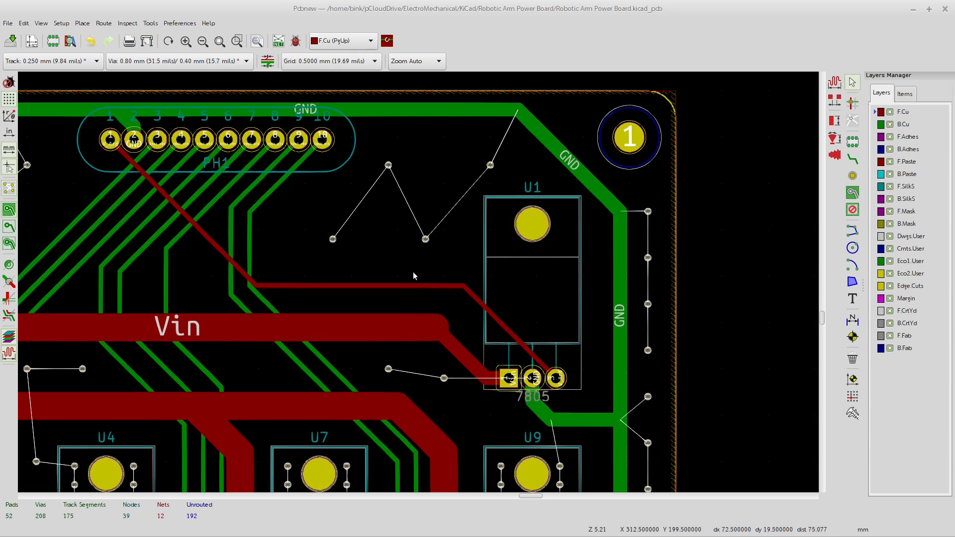
{"action": "mouse_move", "coordinate": [495, 285]}
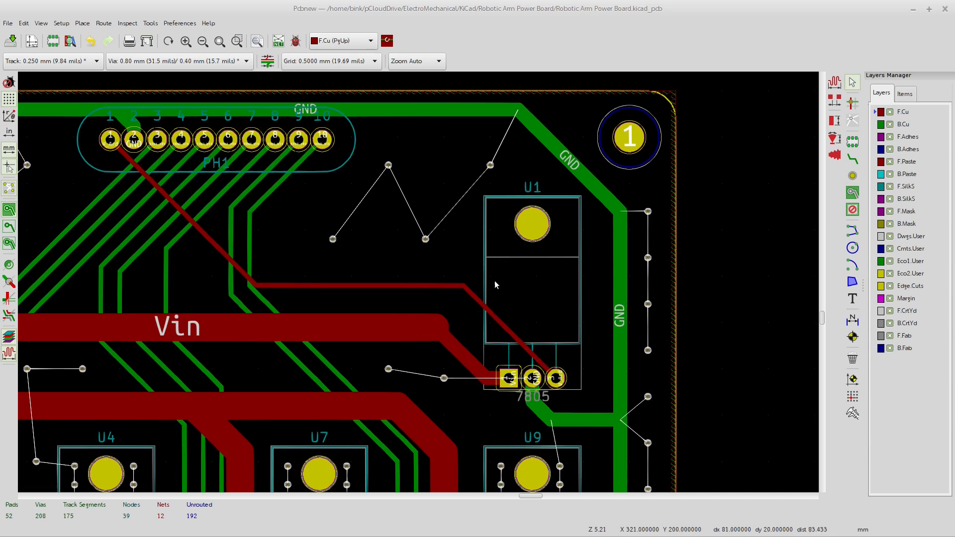
{"action": "mouse_move", "coordinate": [515, 318]}
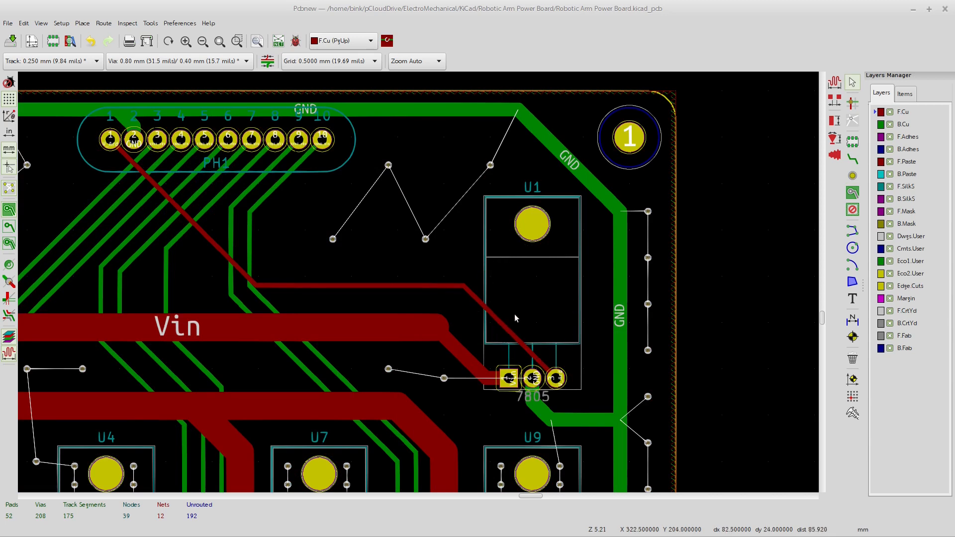
{"action": "mouse_move", "coordinate": [504, 321]}
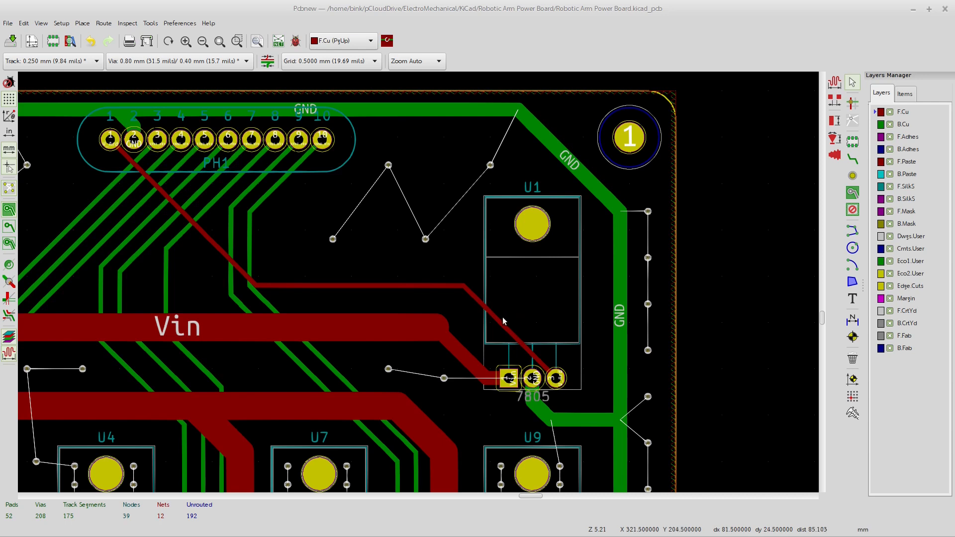
{"action": "mouse_move", "coordinate": [511, 322]}
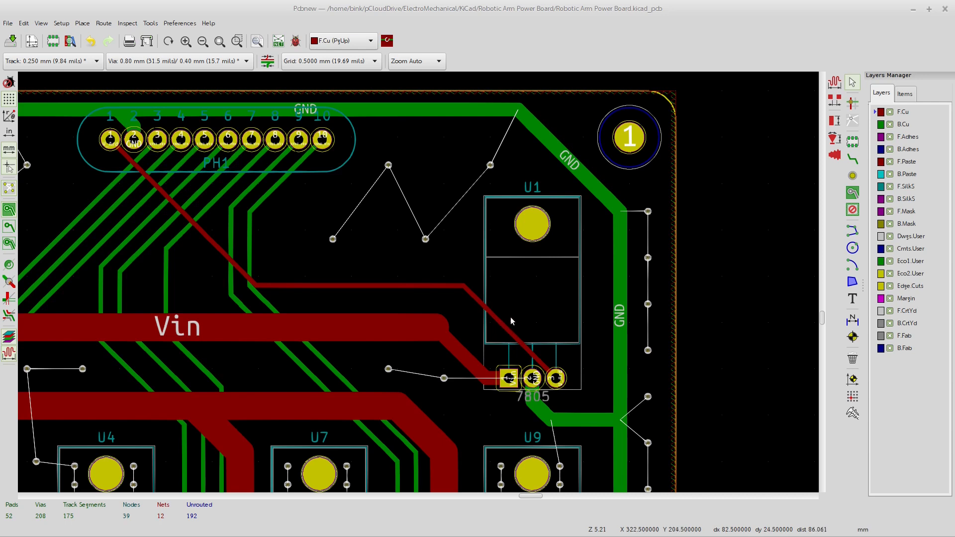
{"action": "mouse_move", "coordinate": [492, 329]}
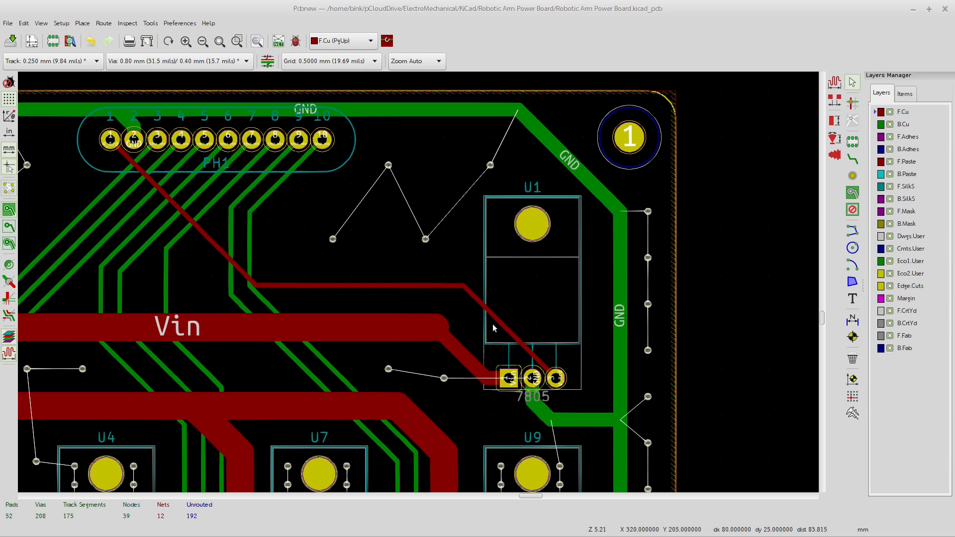
{"action": "mouse_move", "coordinate": [510, 327]}
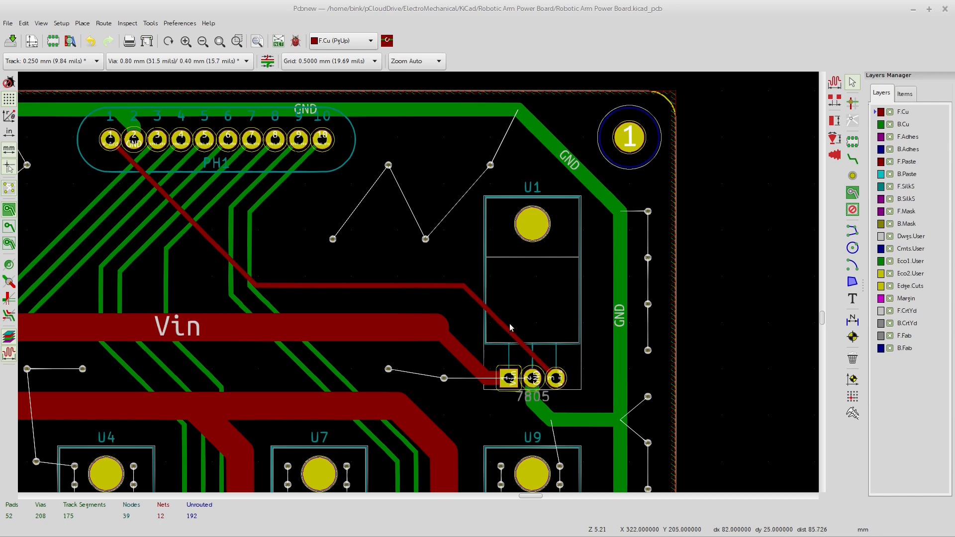
{"action": "mouse_move", "coordinate": [495, 226]}
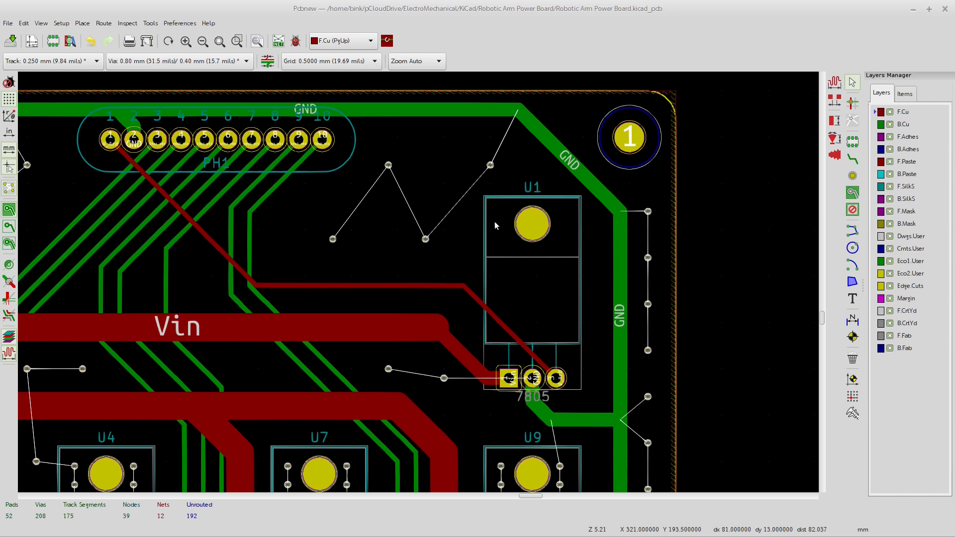
{"action": "mouse_move", "coordinate": [520, 356]}
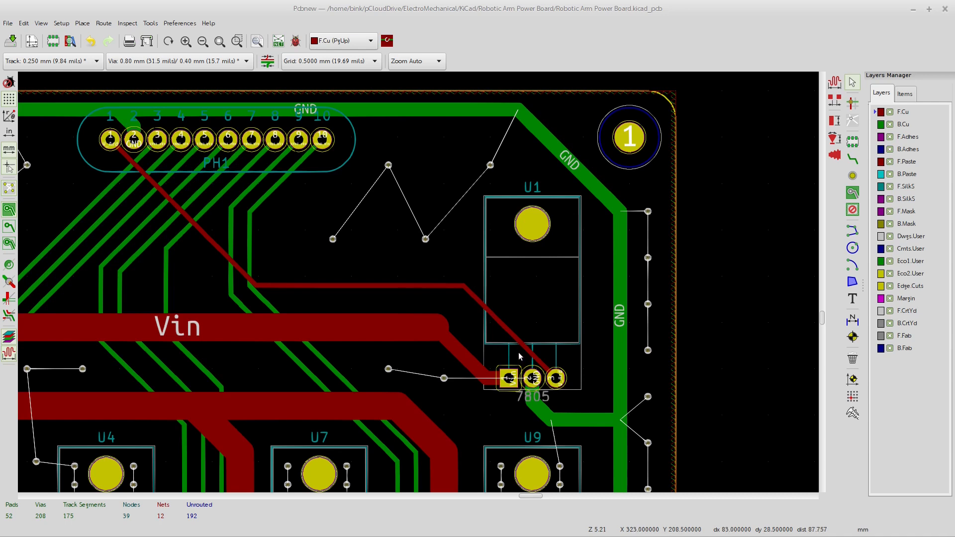
{"action": "mouse_move", "coordinate": [528, 310]}
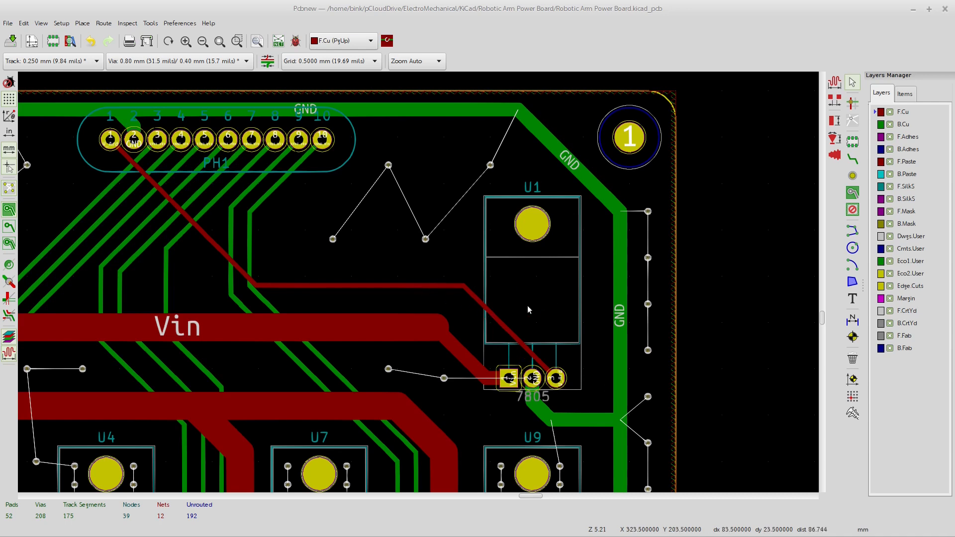
{"action": "mouse_move", "coordinate": [545, 304]}
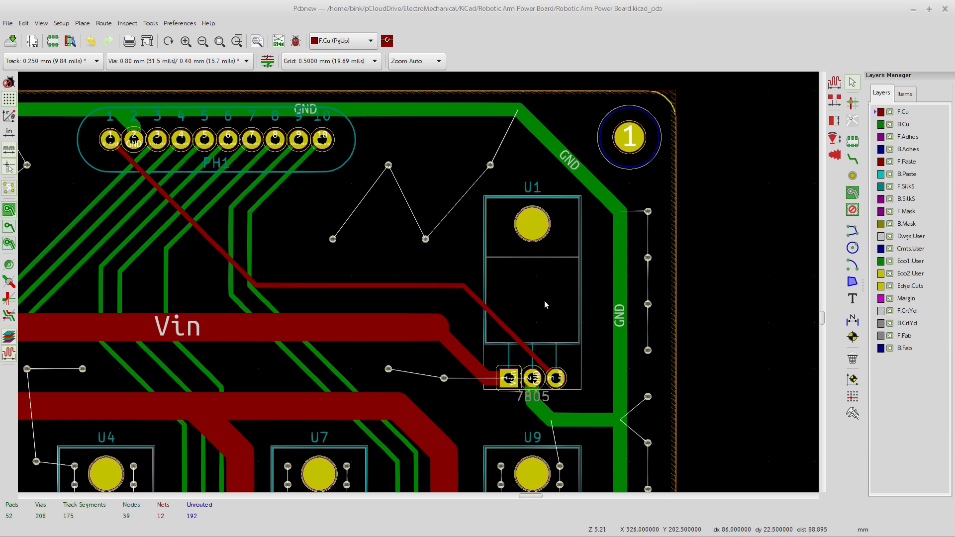
{"action": "mouse_move", "coordinate": [550, 298]}
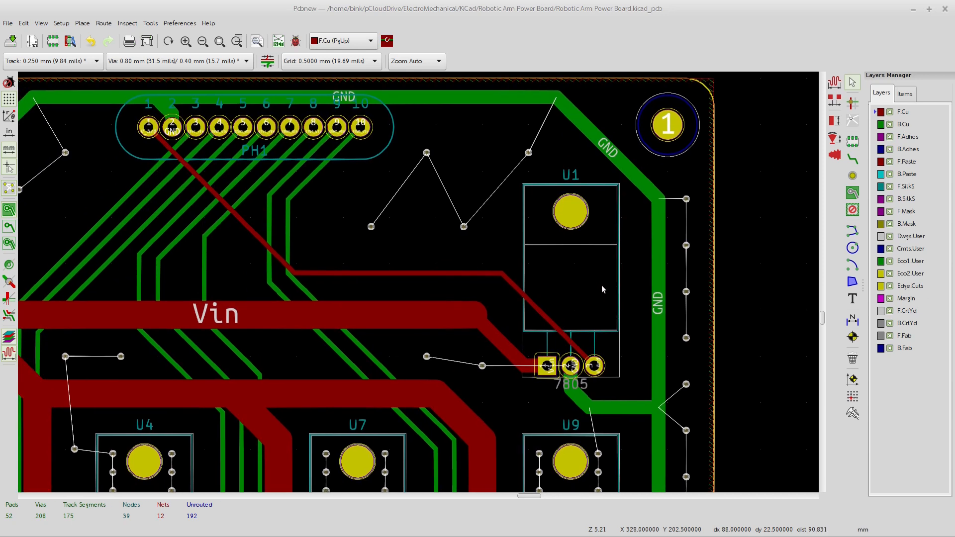
{"action": "mouse_move", "coordinate": [498, 447]}
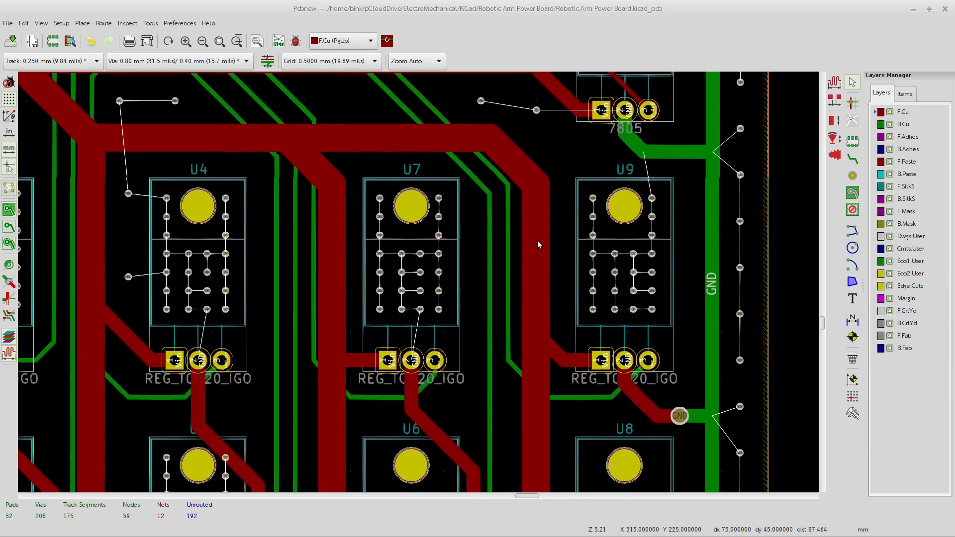
{"action": "mouse_move", "coordinate": [543, 296]}
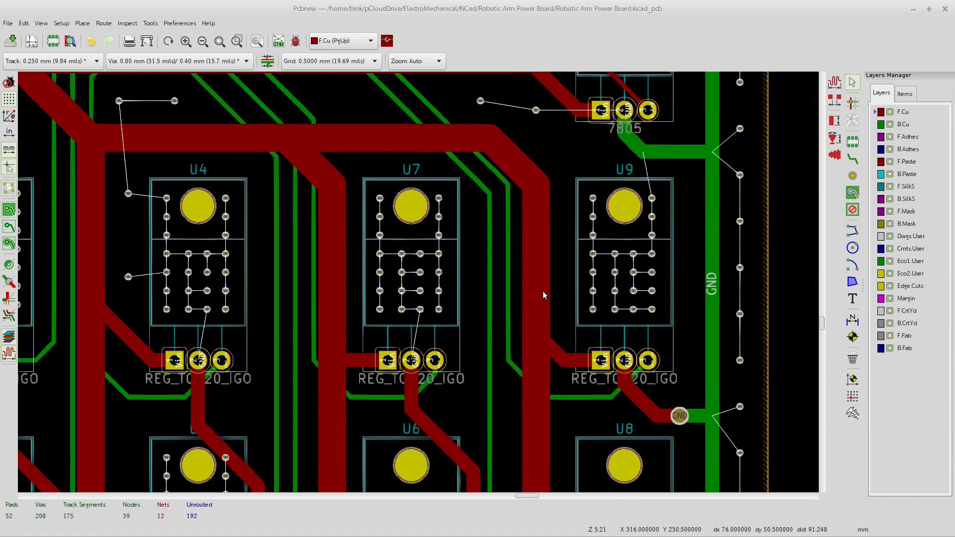
{"action": "mouse_move", "coordinate": [548, 287]}
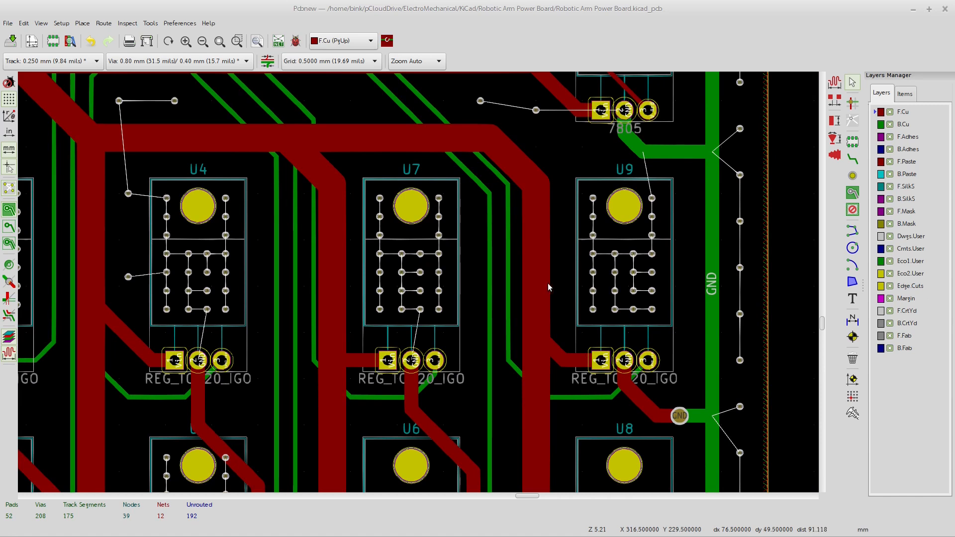
{"action": "mouse_move", "coordinate": [566, 276]}
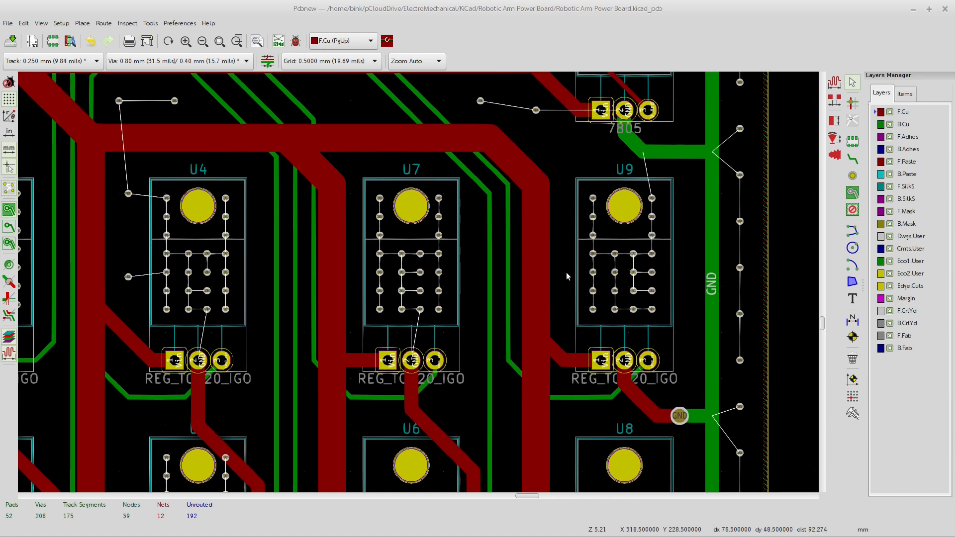
{"action": "mouse_move", "coordinate": [564, 311]}
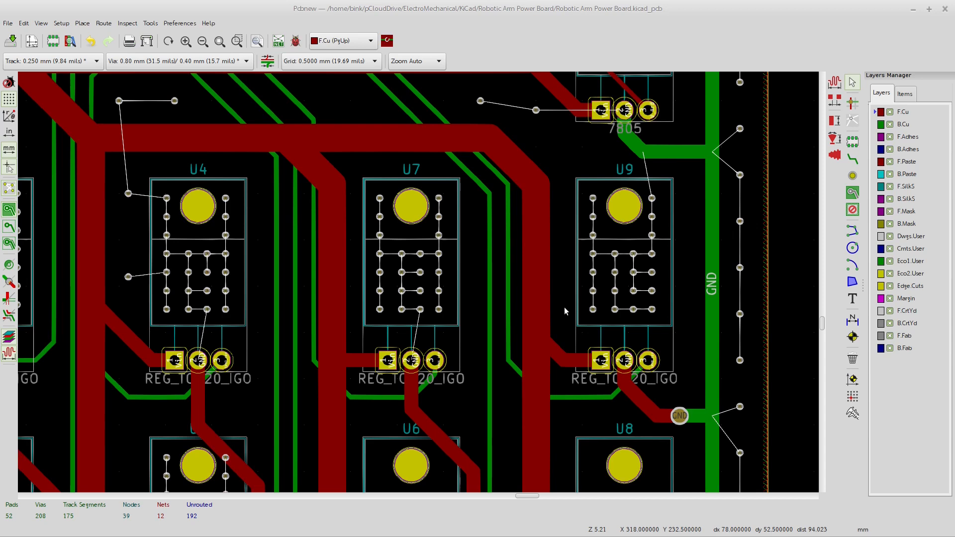
{"action": "mouse_move", "coordinate": [565, 291]}
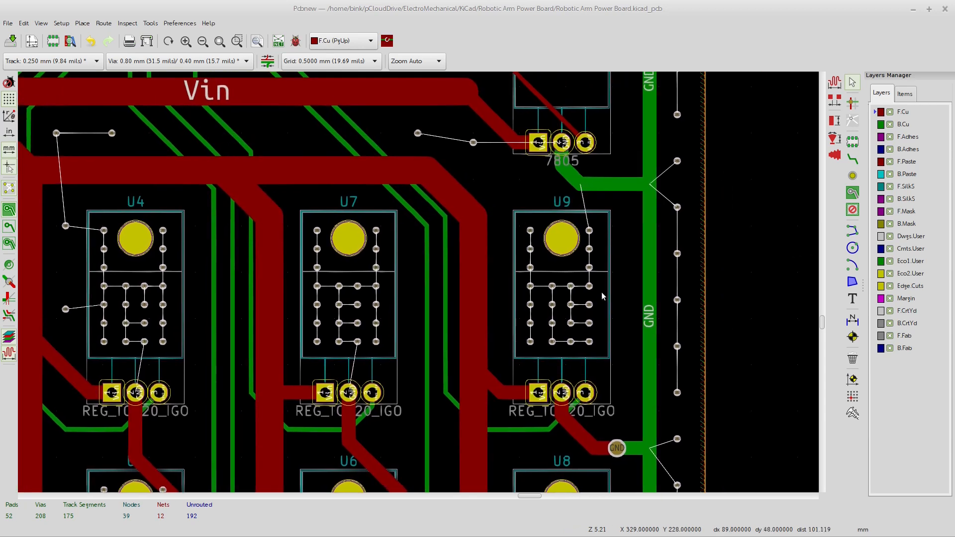
{"action": "mouse_move", "coordinate": [597, 280]}
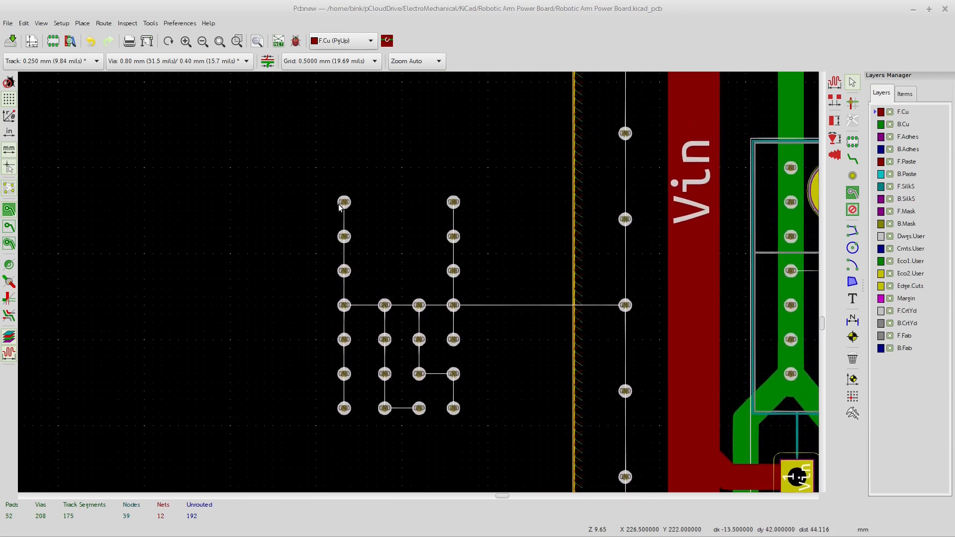
{"action": "mouse_move", "coordinate": [351, 219]}
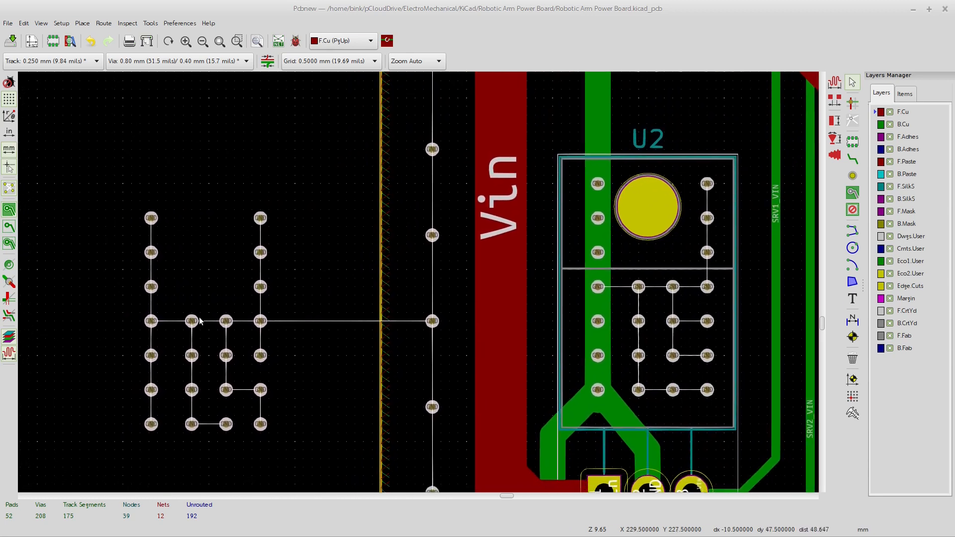
{"action": "mouse_move", "coordinate": [260, 252]}
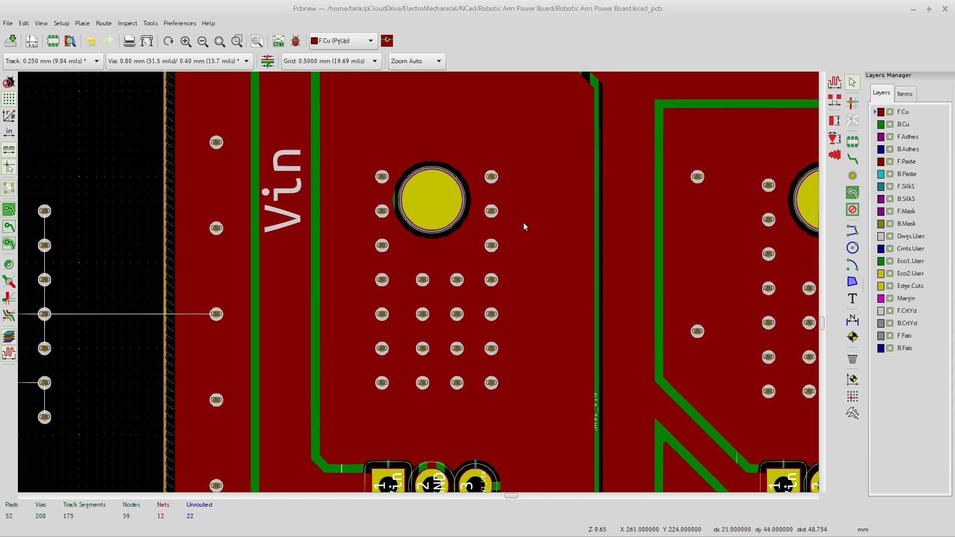
{"action": "mouse_move", "coordinate": [385, 305]}
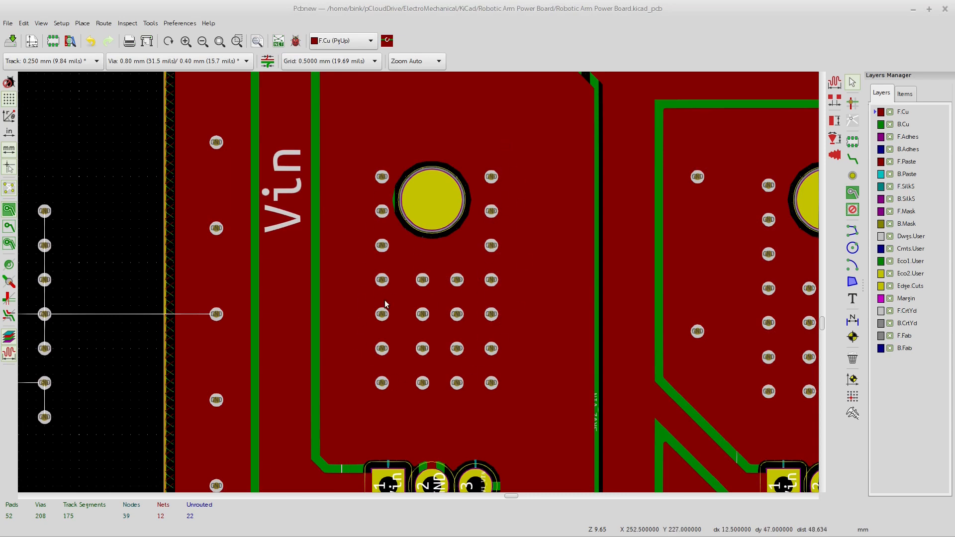
{"action": "mouse_move", "coordinate": [403, 268]}
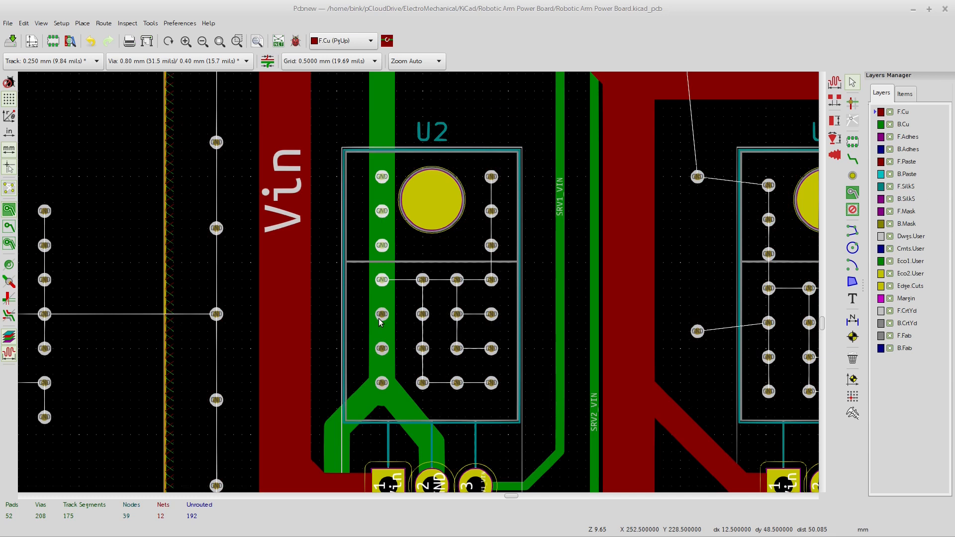
{"action": "mouse_move", "coordinate": [383, 312]}
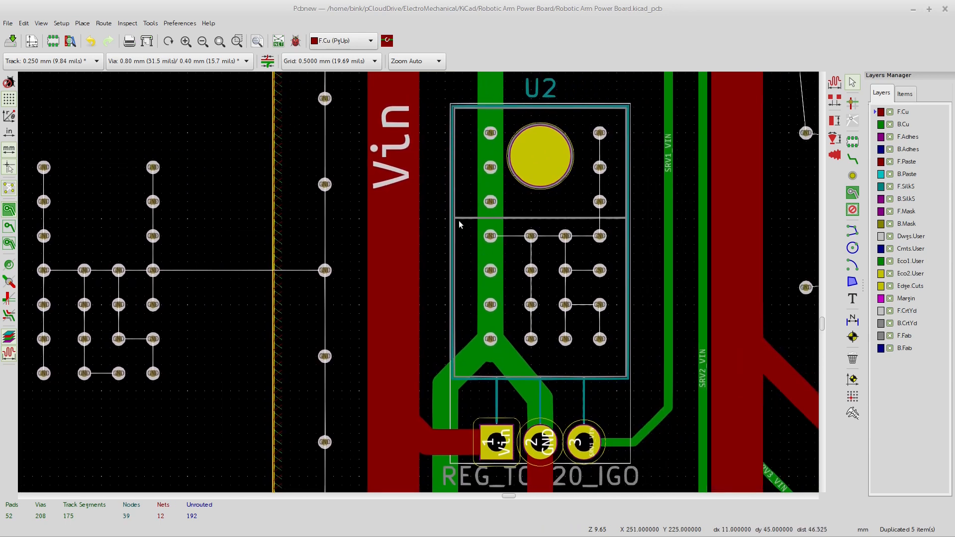
{"action": "mouse_move", "coordinate": [555, 163]}
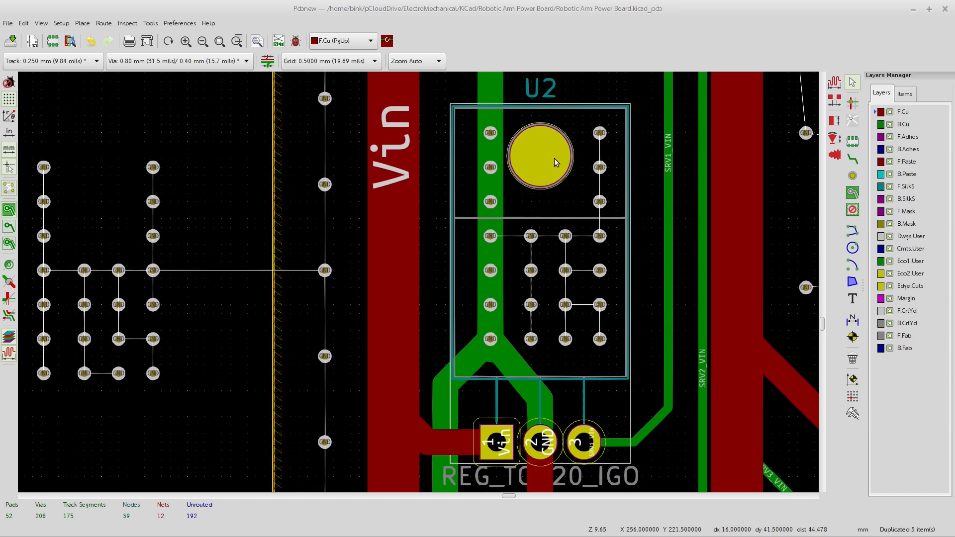
{"action": "mouse_move", "coordinate": [563, 141]}
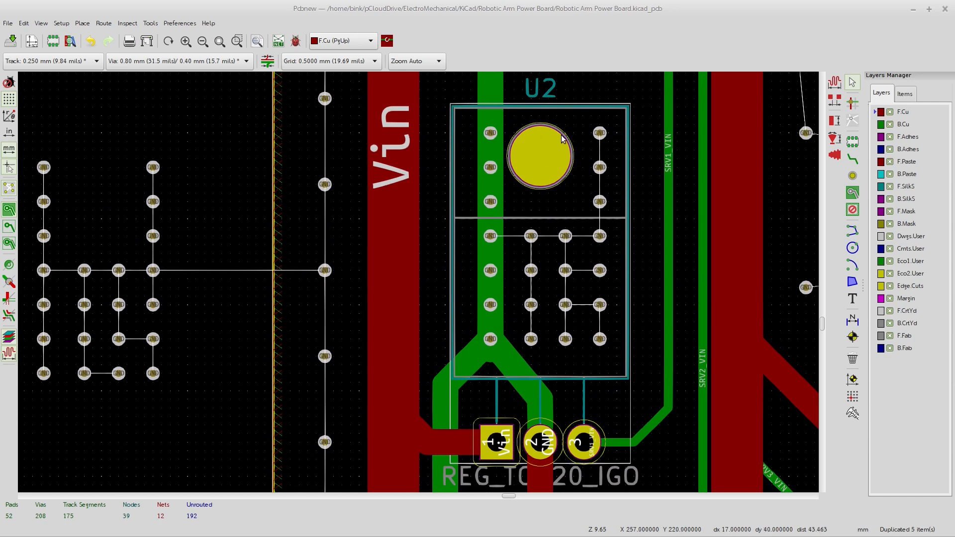
{"action": "mouse_move", "coordinate": [478, 146]}
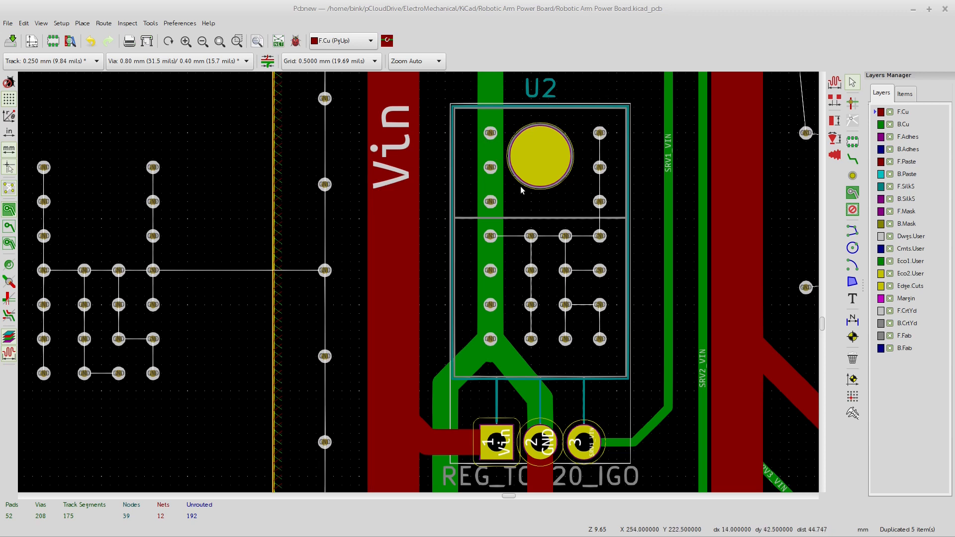
{"action": "mouse_move", "coordinate": [531, 339]}
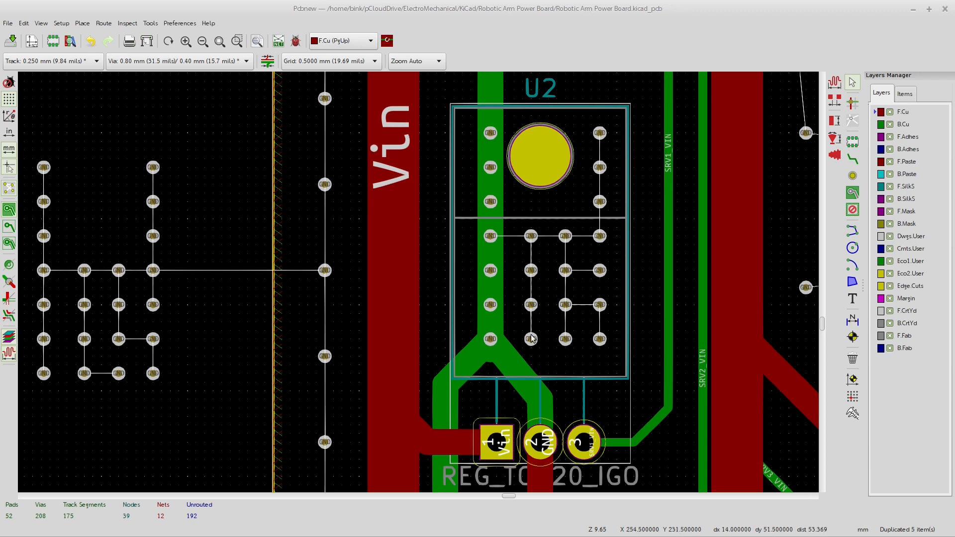
{"action": "mouse_move", "coordinate": [599, 229]}
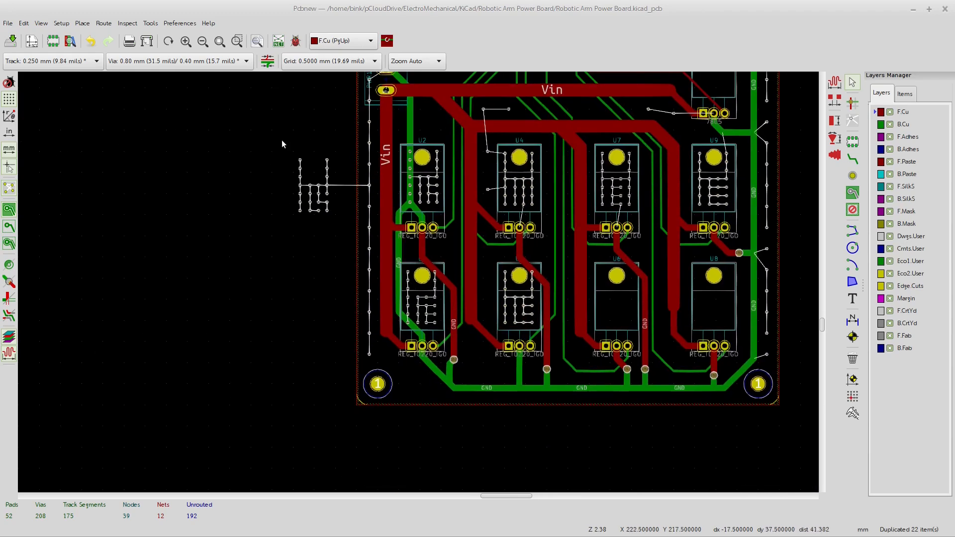
{"action": "mouse_move", "coordinate": [289, 144]}
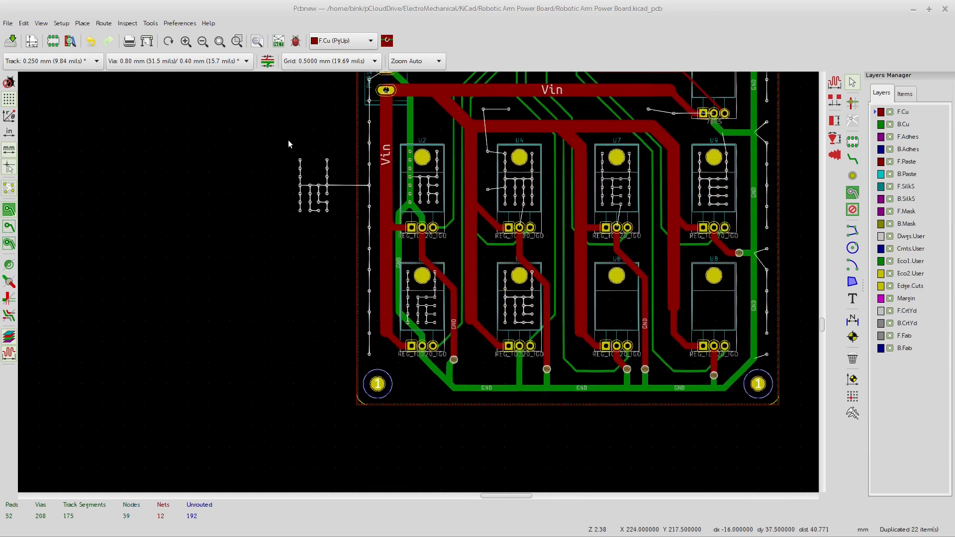
{"action": "mouse_move", "coordinate": [331, 235]}
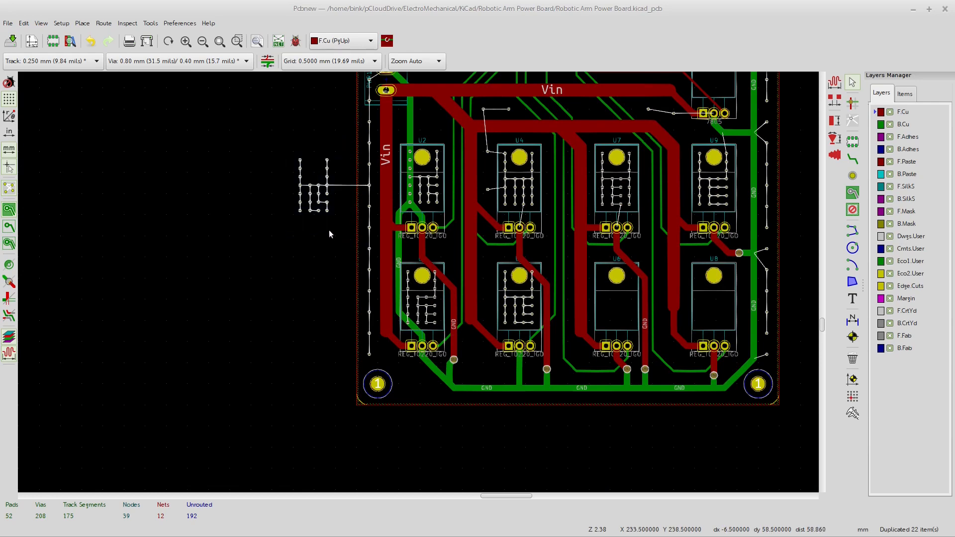
Step: Zoom in on regulators U6 and U8 to reach their tab areas
{"action": "scroll", "scroll_direction": "down", "scroll_amount": 3}
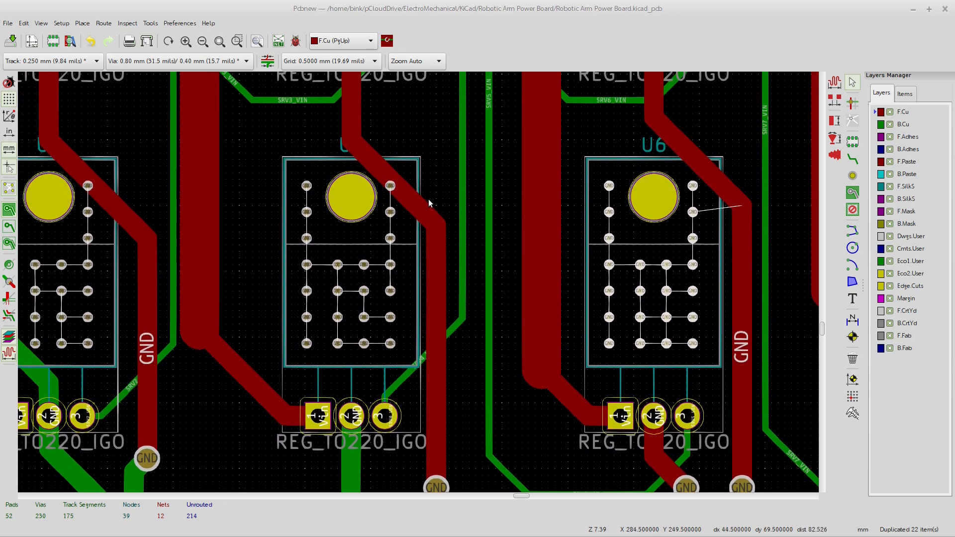
{"action": "mouse_move", "coordinate": [317, 103]}
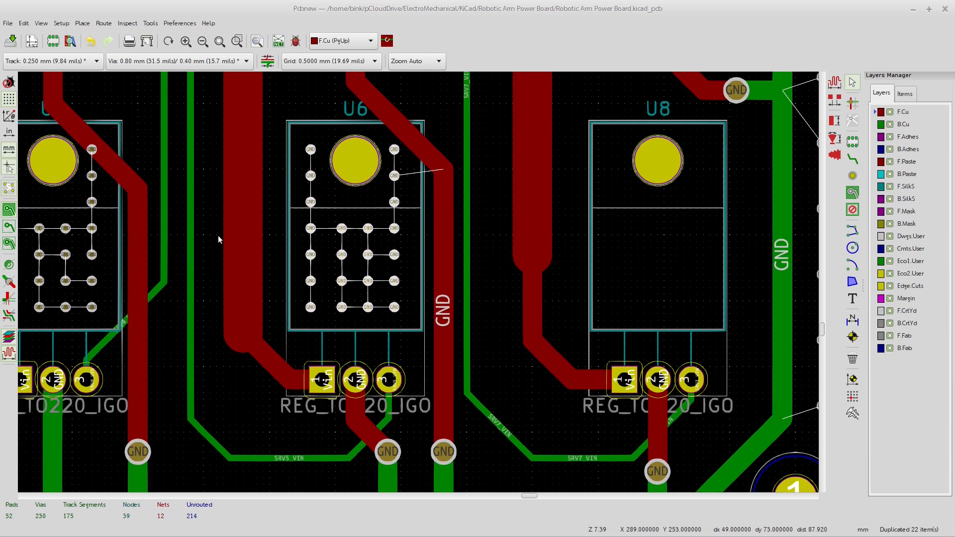
{"action": "scroll", "scroll_direction": "down", "scroll_amount": 3}
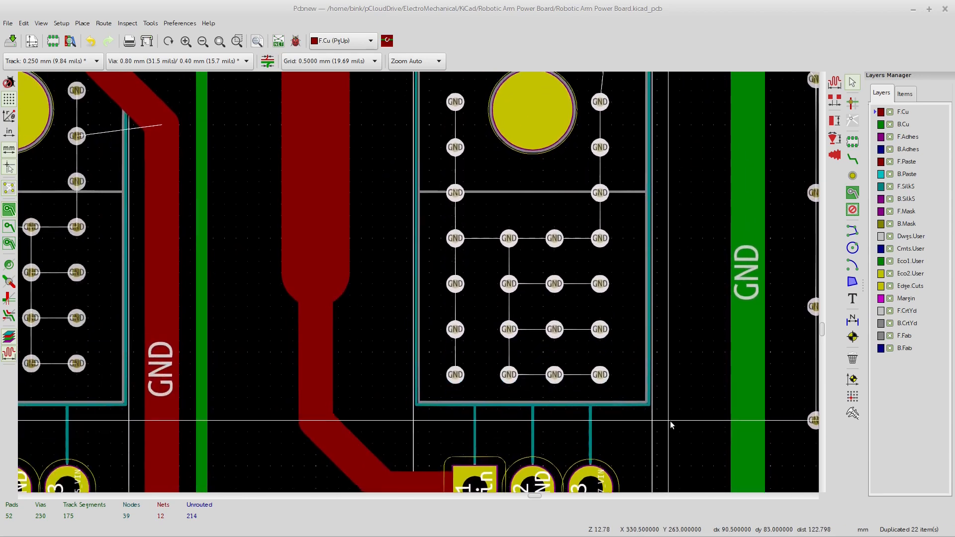
{"action": "scroll", "scroll_direction": "down", "scroll_amount": 3}
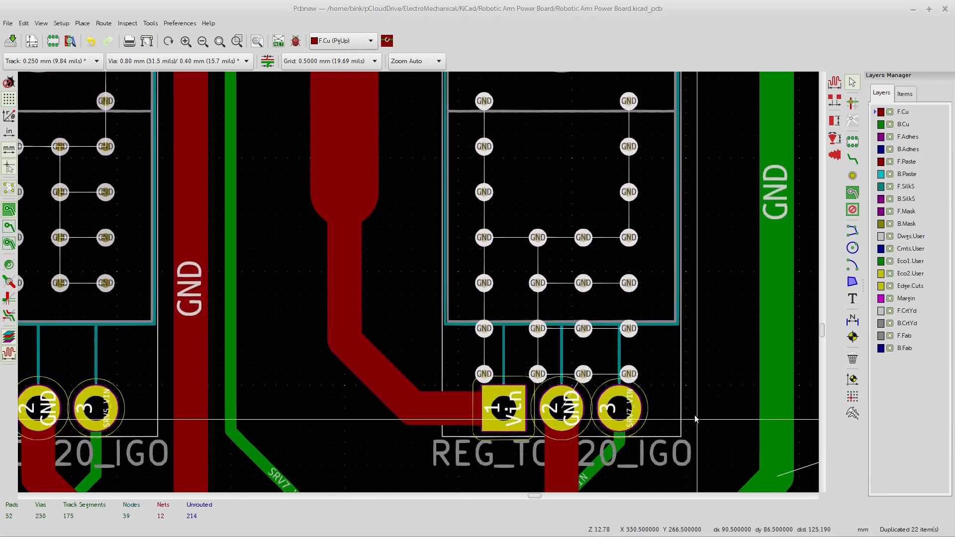
{"action": "scroll", "scroll_direction": "down", "scroll_amount": 3}
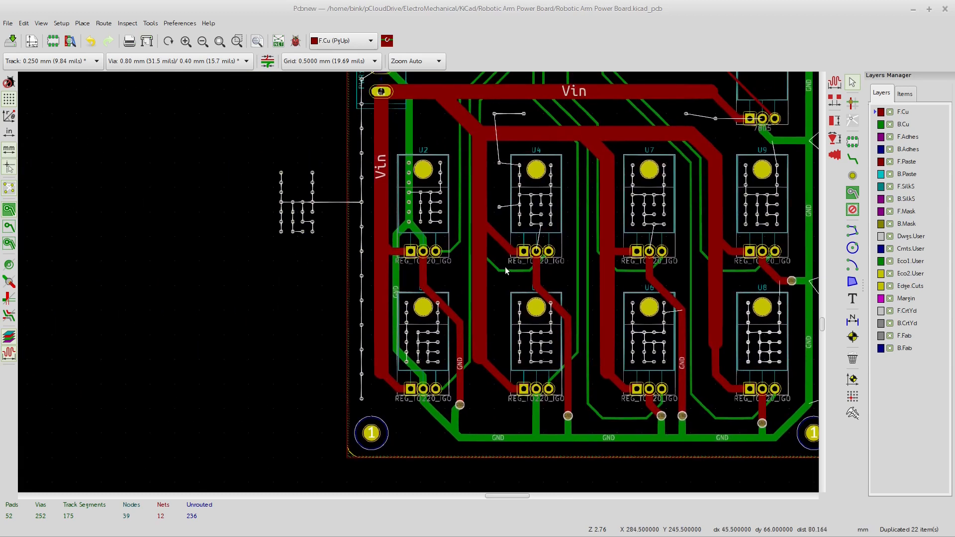
{"action": "scroll", "scroll_direction": "down", "scroll_amount": 3}
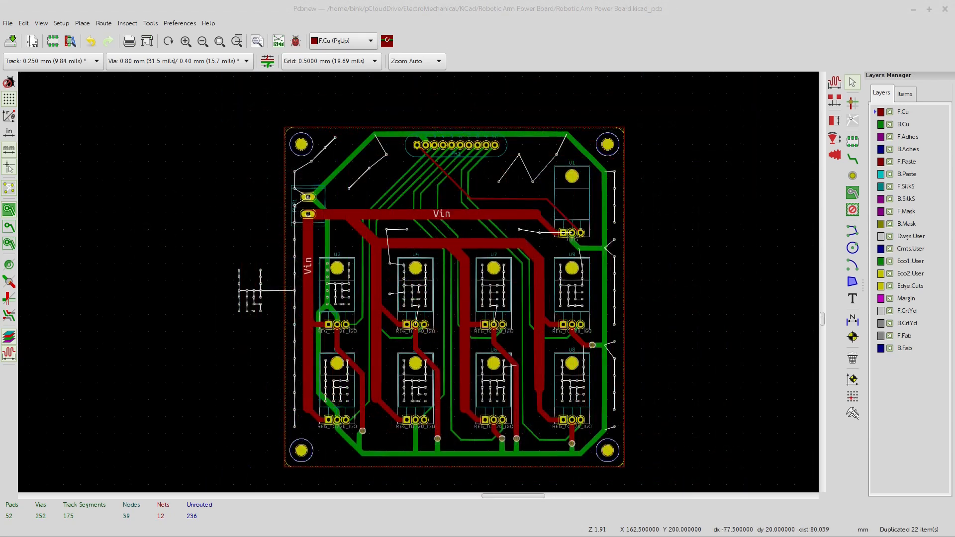
{"action": "mouse_move", "coordinate": [492, 146]}
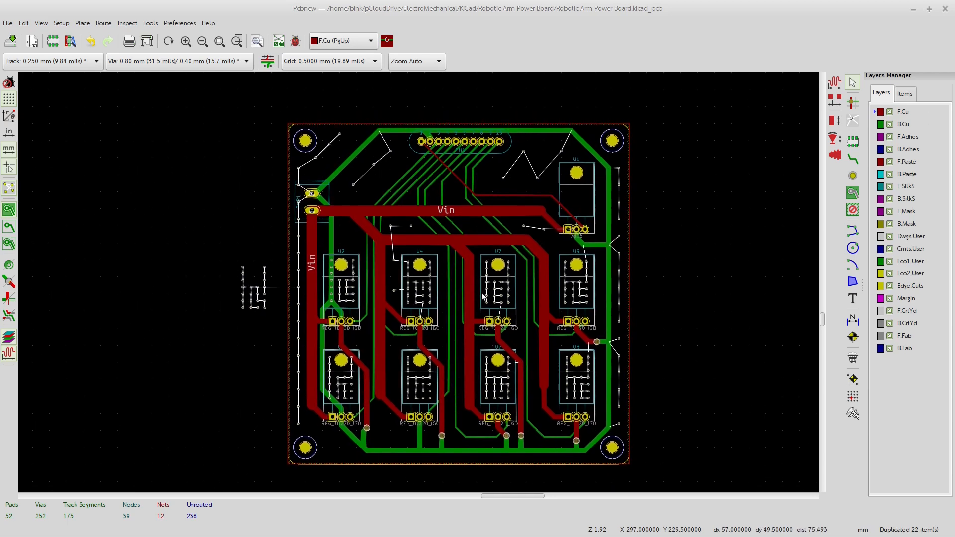
{"action": "mouse_move", "coordinate": [475, 231]}
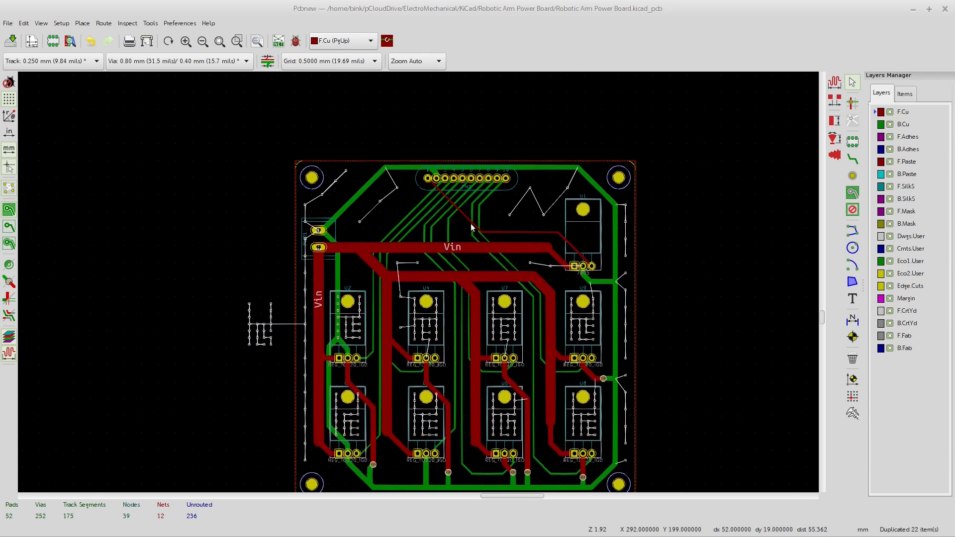
{"action": "mouse_move", "coordinate": [487, 178]}
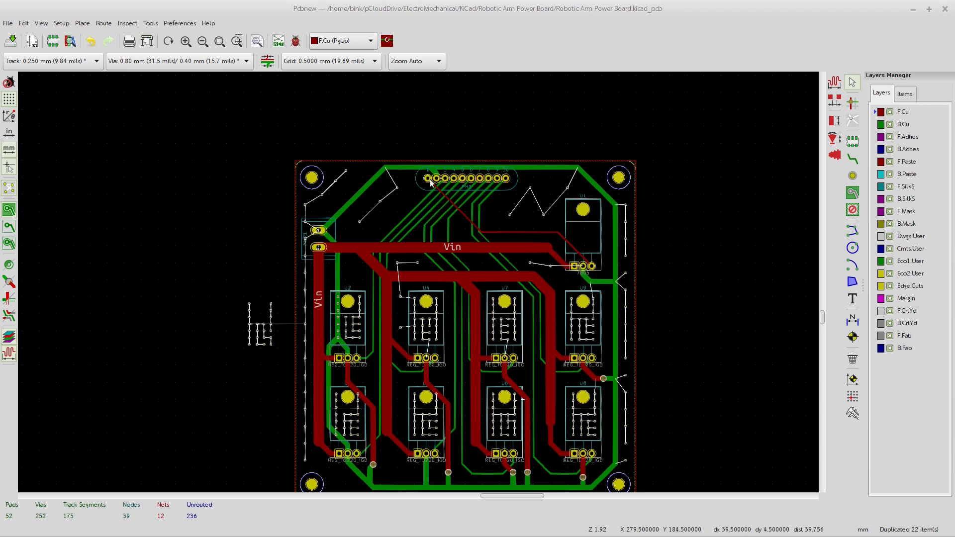
{"action": "mouse_move", "coordinate": [495, 178]}
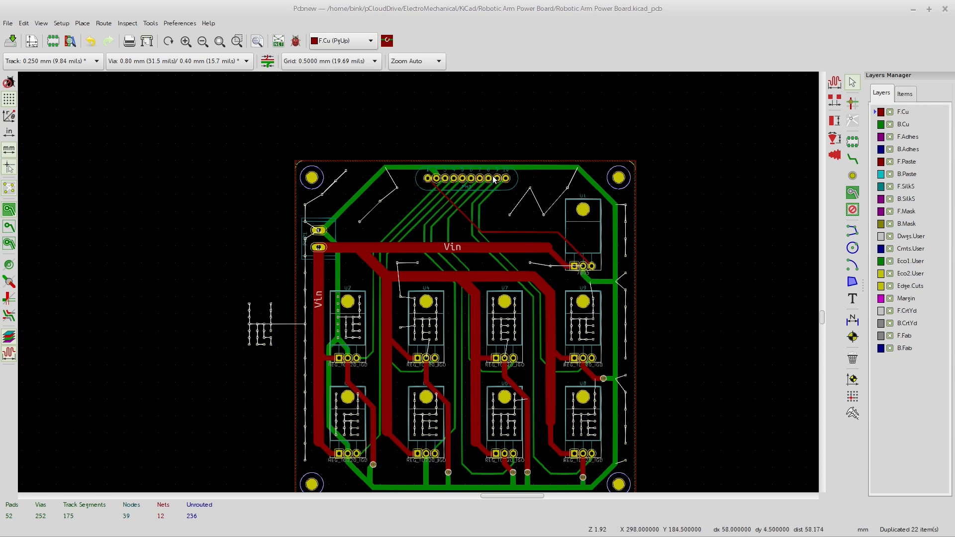
{"action": "mouse_move", "coordinate": [492, 195]}
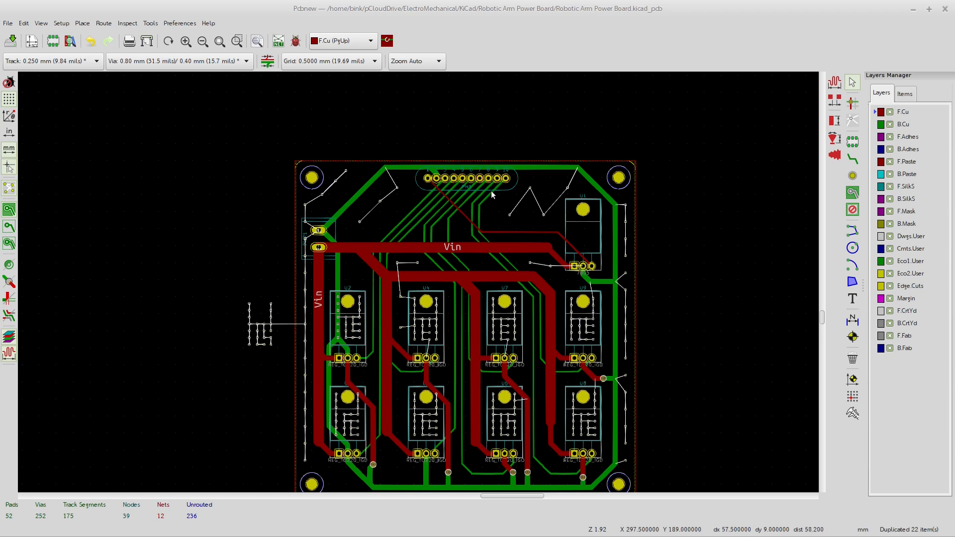
{"action": "mouse_move", "coordinate": [506, 193]}
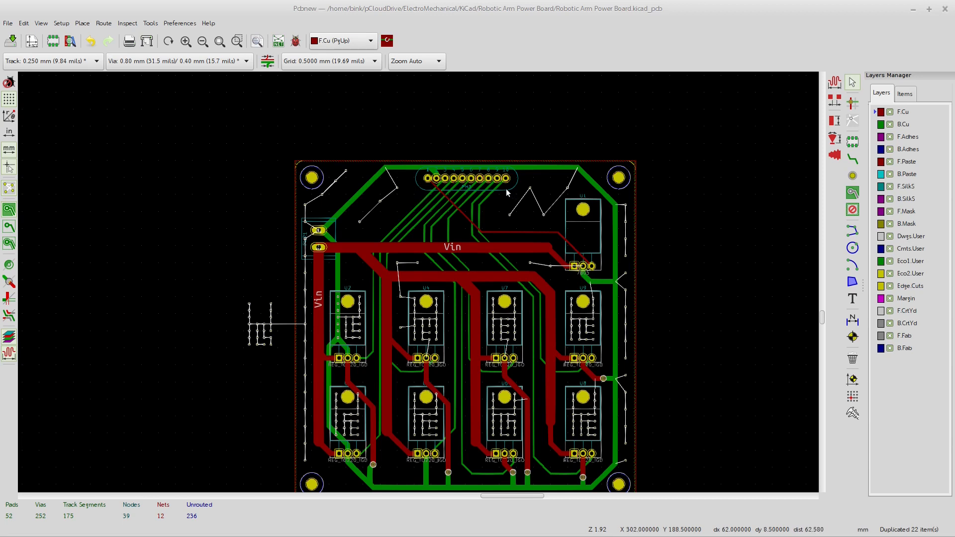
{"action": "mouse_move", "coordinate": [450, 192]}
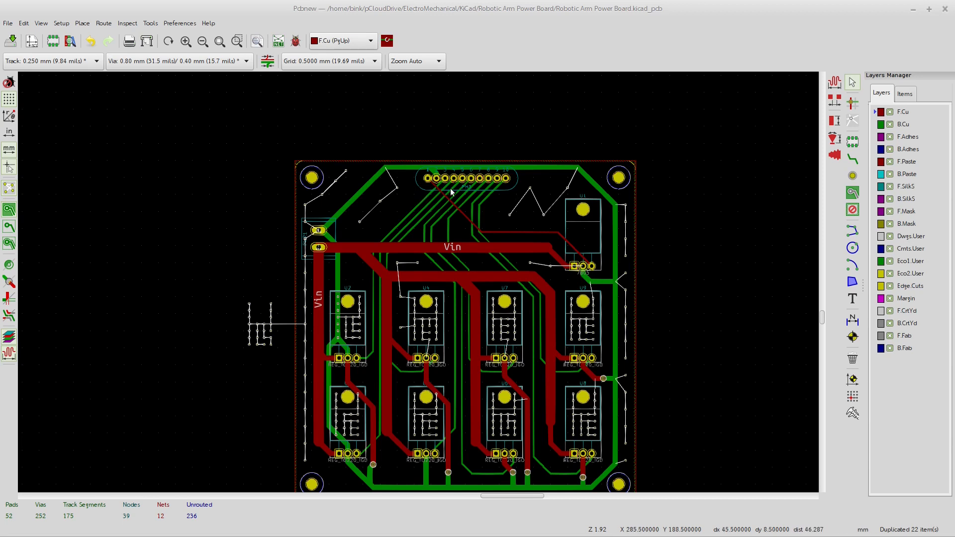
{"action": "mouse_move", "coordinate": [450, 189]}
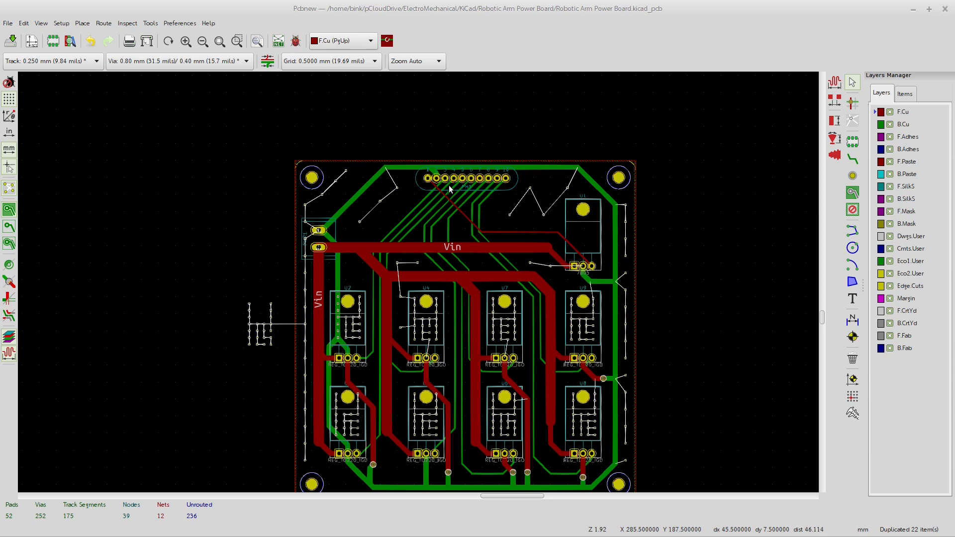
{"action": "mouse_move", "coordinate": [766, 312]}
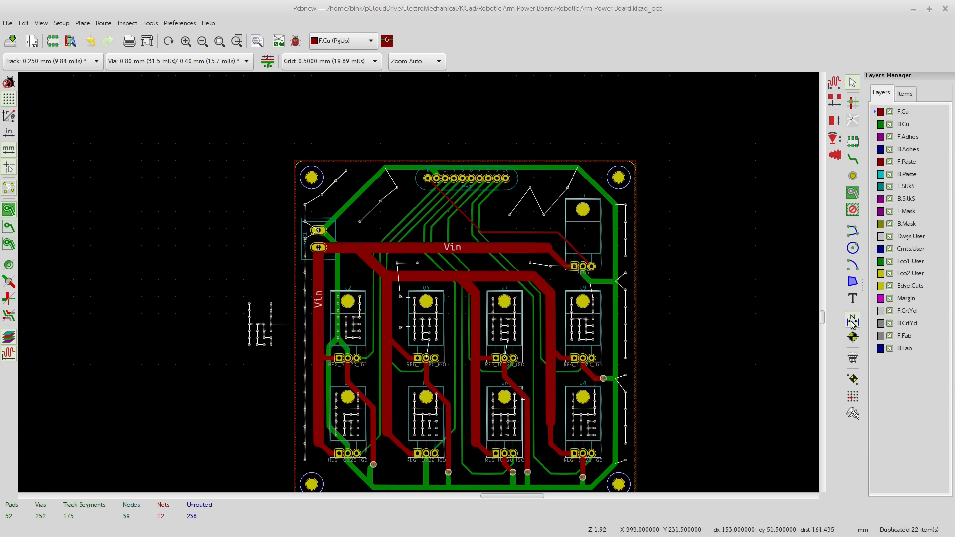
{"action": "mouse_move", "coordinate": [851, 320]}
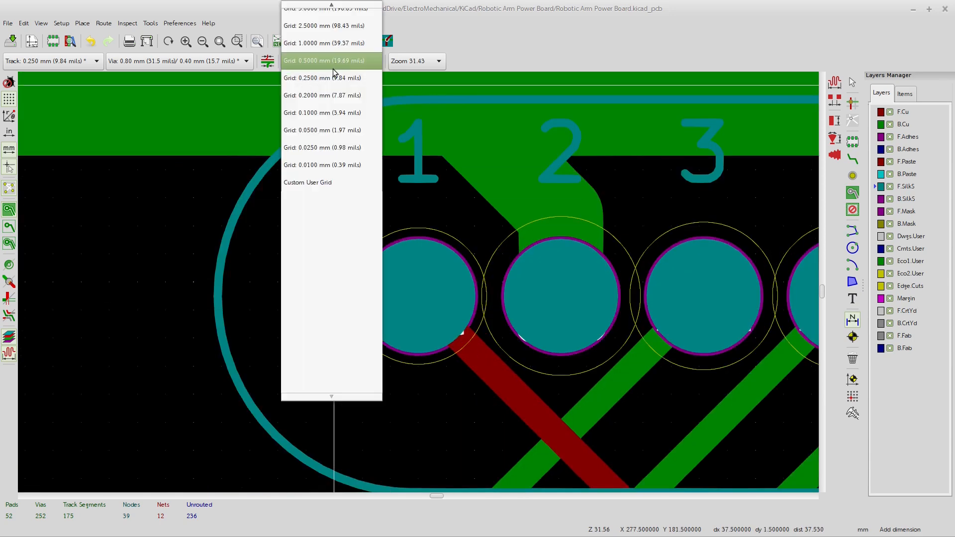
Step: Switch to a 0.25 mm grid and place the 39.000 mm dimension ending at the connector
{"action": "left_click", "coordinate": [321, 78]}
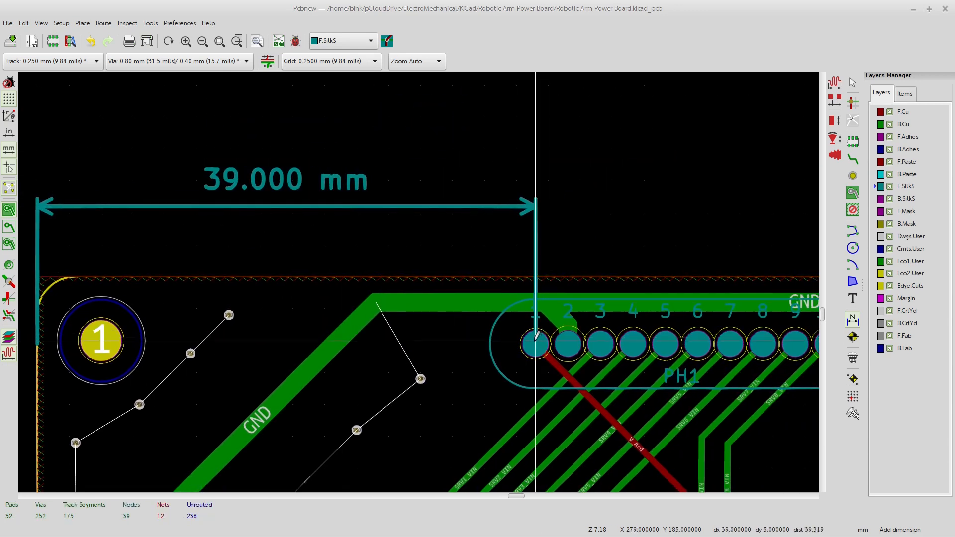
{"action": "left_click", "coordinate": [534, 338]}
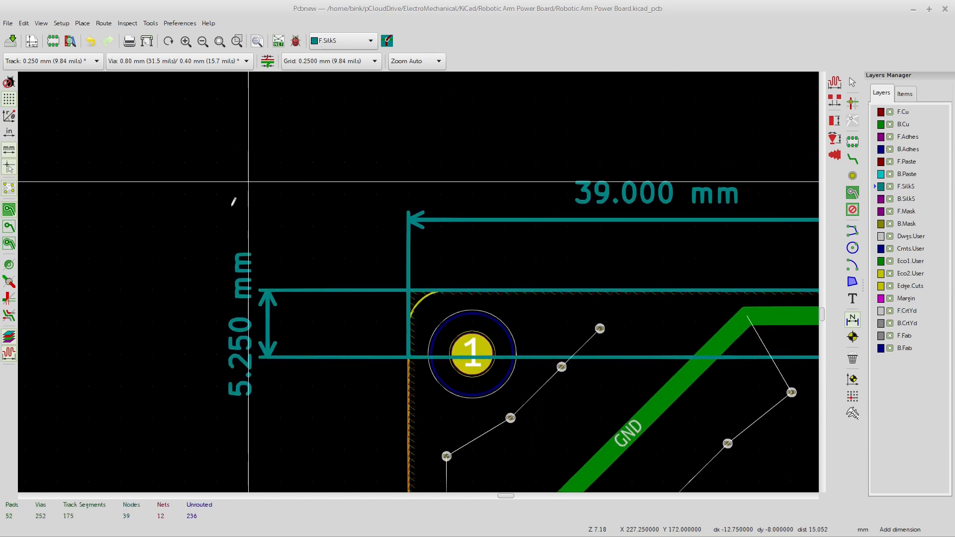
{"action": "scroll", "scroll_direction": "down", "scroll_amount": 3}
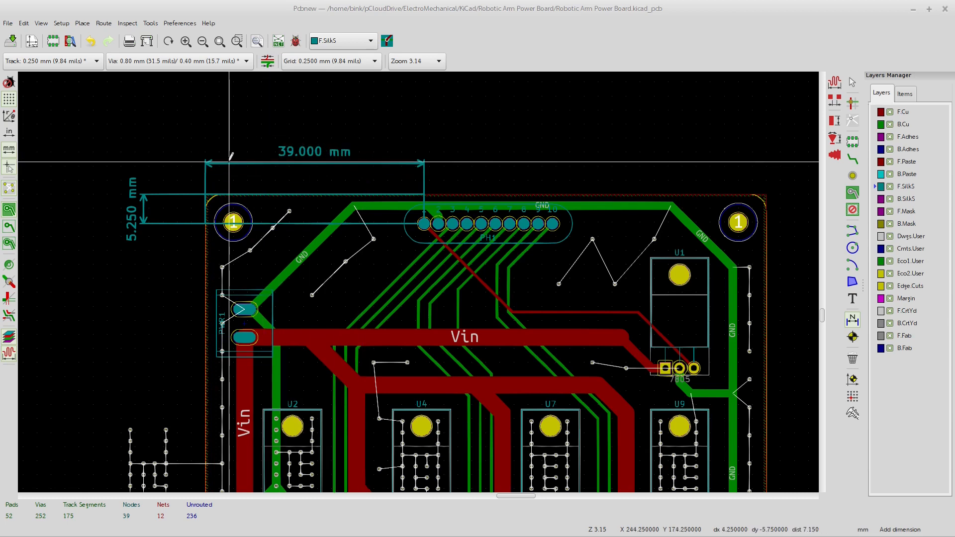
Step: Change the 39.000 mm dimension's layer from F.SilkS to F.Fab
{"action": "left_click", "coordinate": [314, 152]}
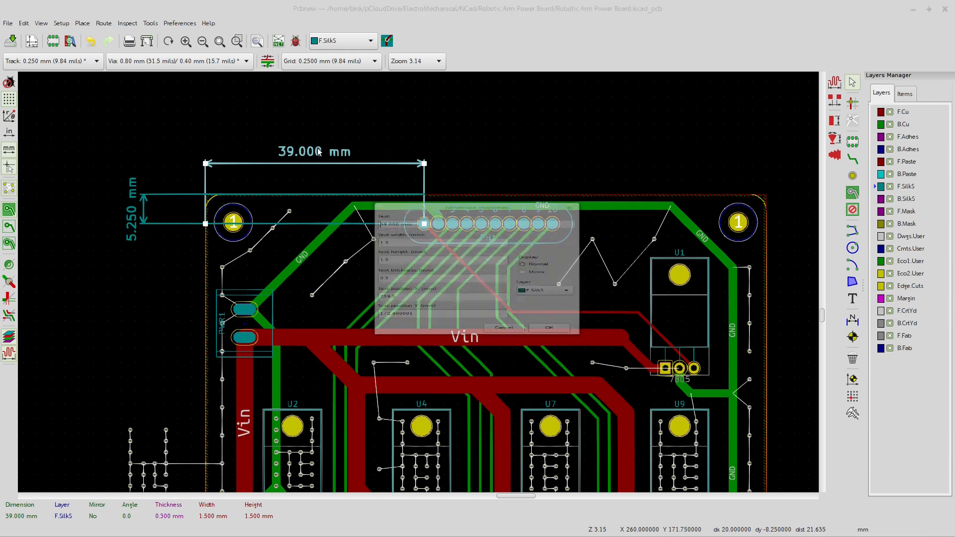
{"action": "left_click", "coordinate": [543, 290]}
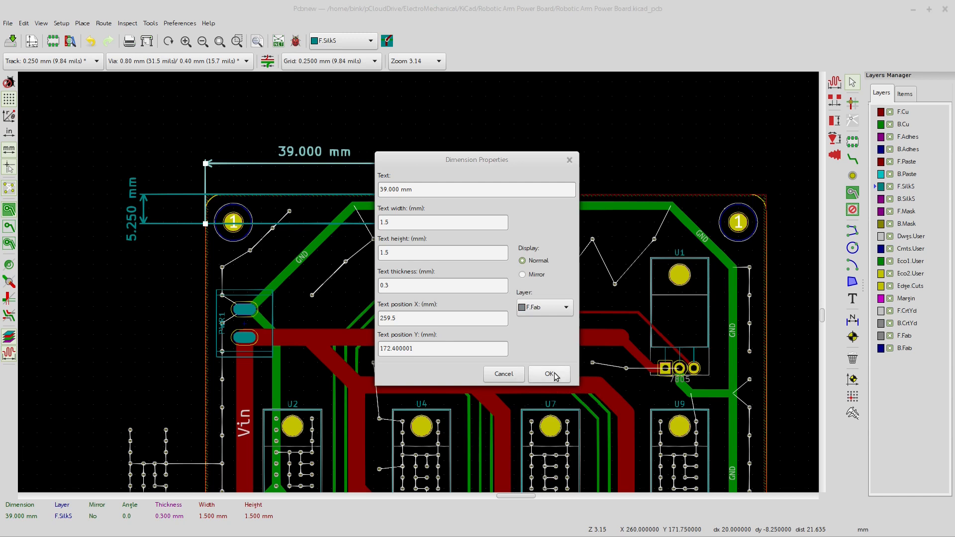
{"action": "left_click", "coordinate": [548, 374]}
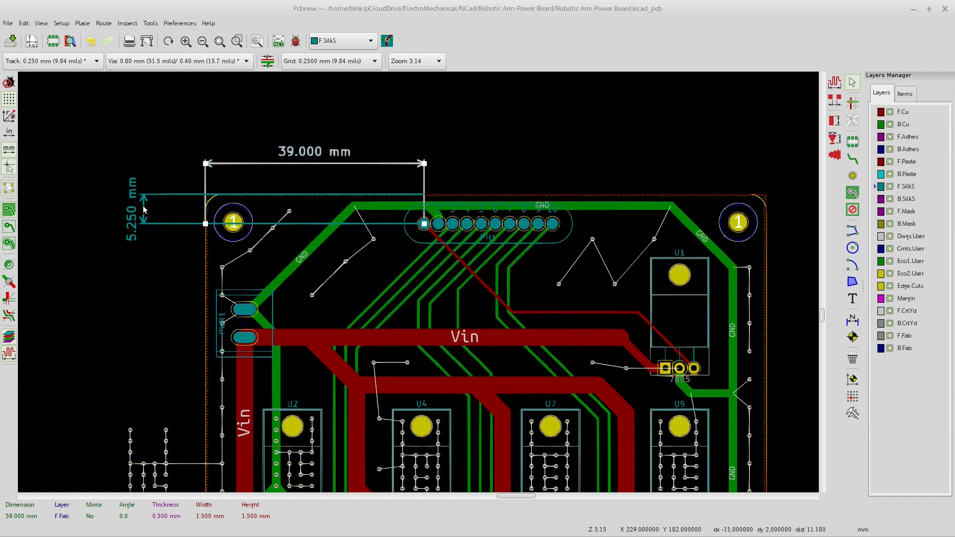
{"action": "mouse_move", "coordinate": [349, 160]}
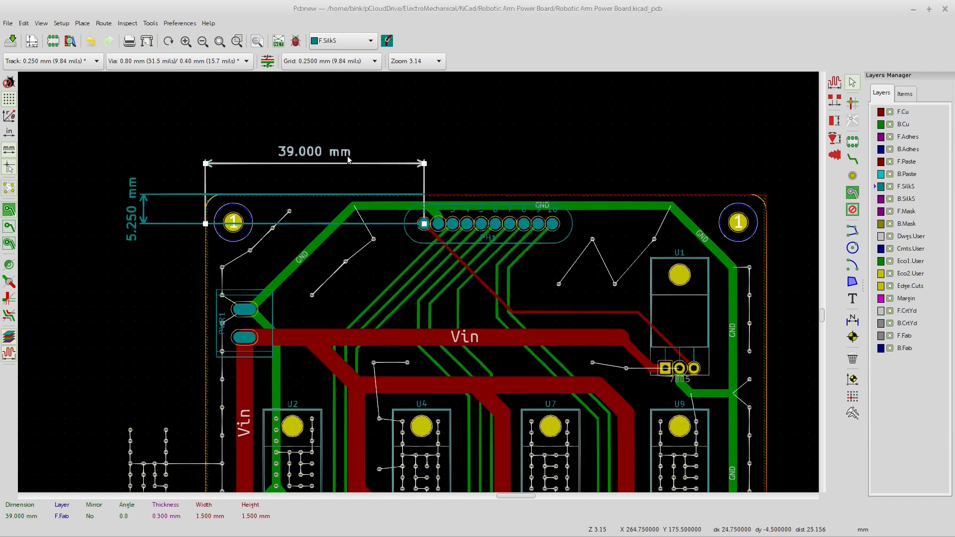
{"action": "mouse_move", "coordinate": [242, 188]}
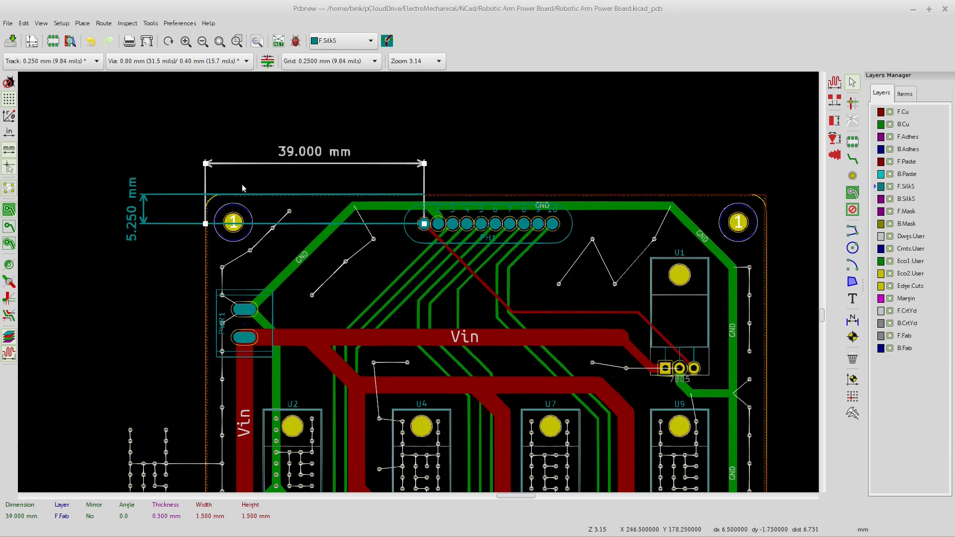
{"action": "mouse_move", "coordinate": [518, 230]}
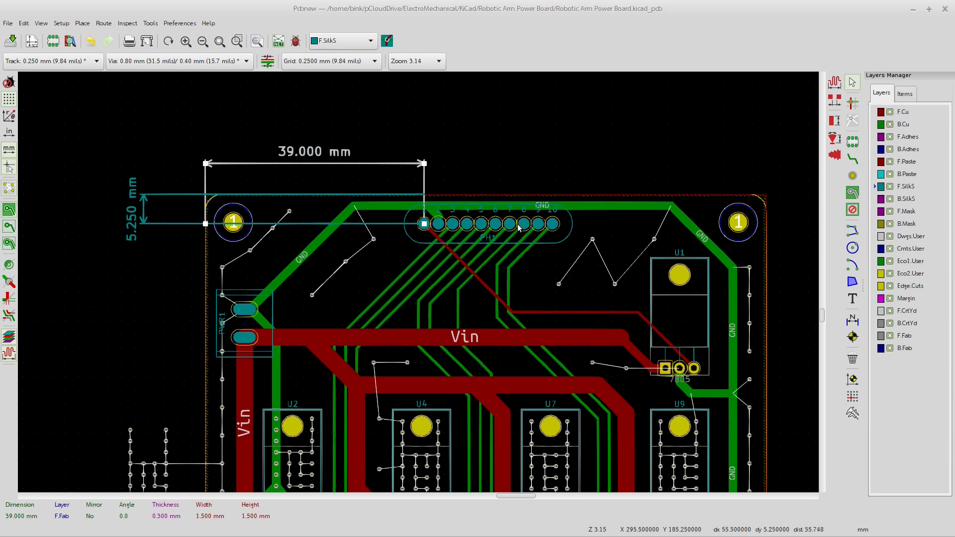
{"action": "mouse_move", "coordinate": [201, 196]}
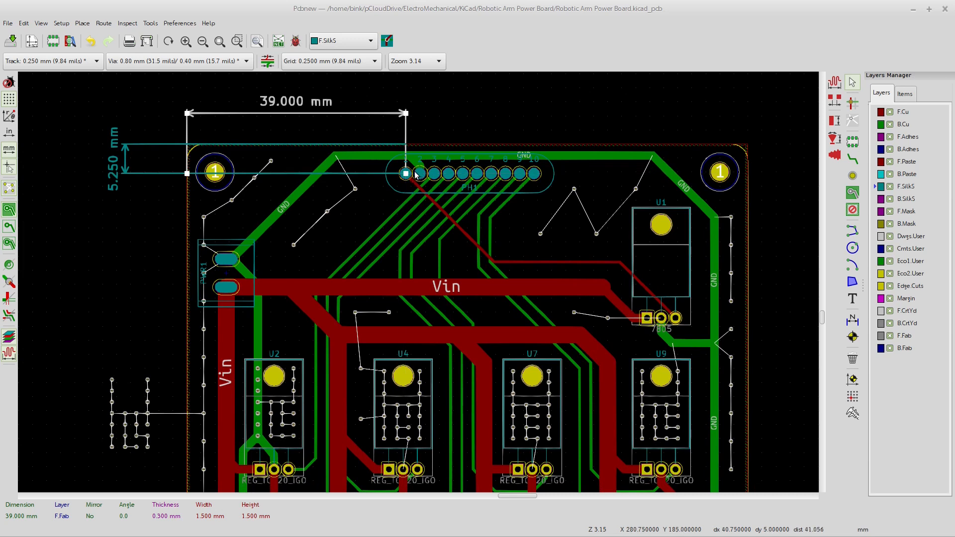
{"action": "mouse_move", "coordinate": [406, 191]}
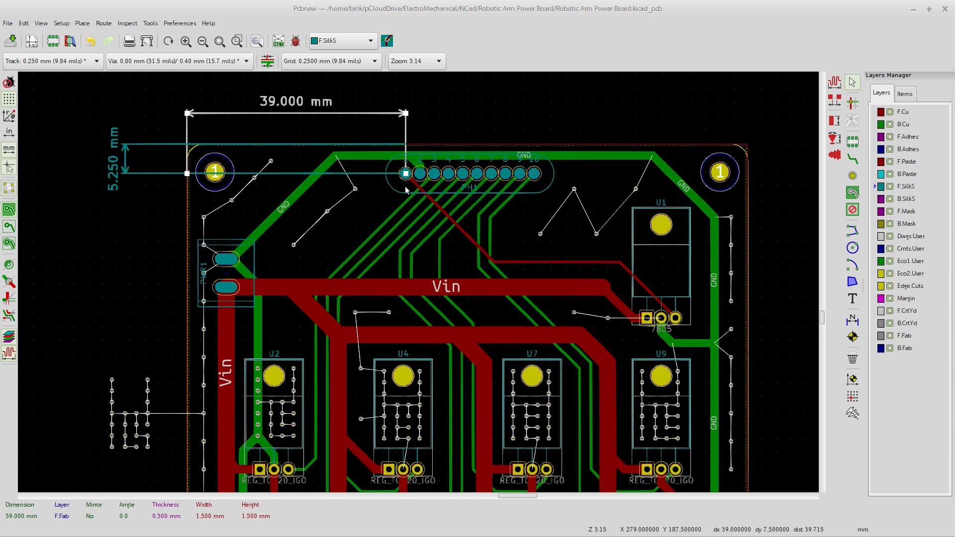
{"action": "mouse_move", "coordinate": [418, 174]}
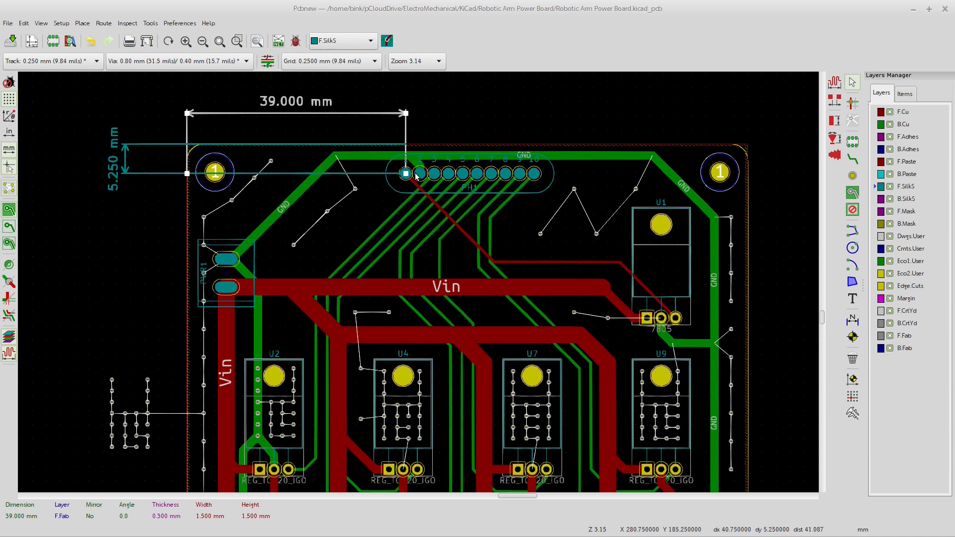